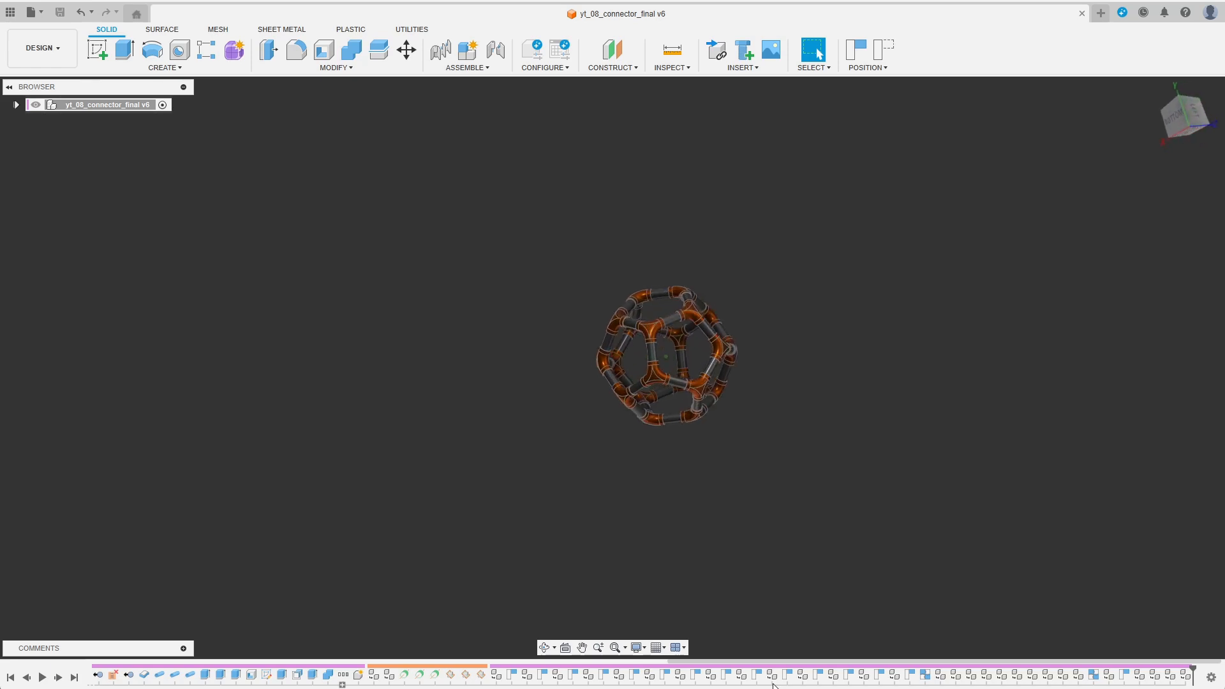
- Draw dashed construction lines from the fillet arc centre to its tangent points on the 100 mm lines
left_click_drag(668, 356, 668, 336)
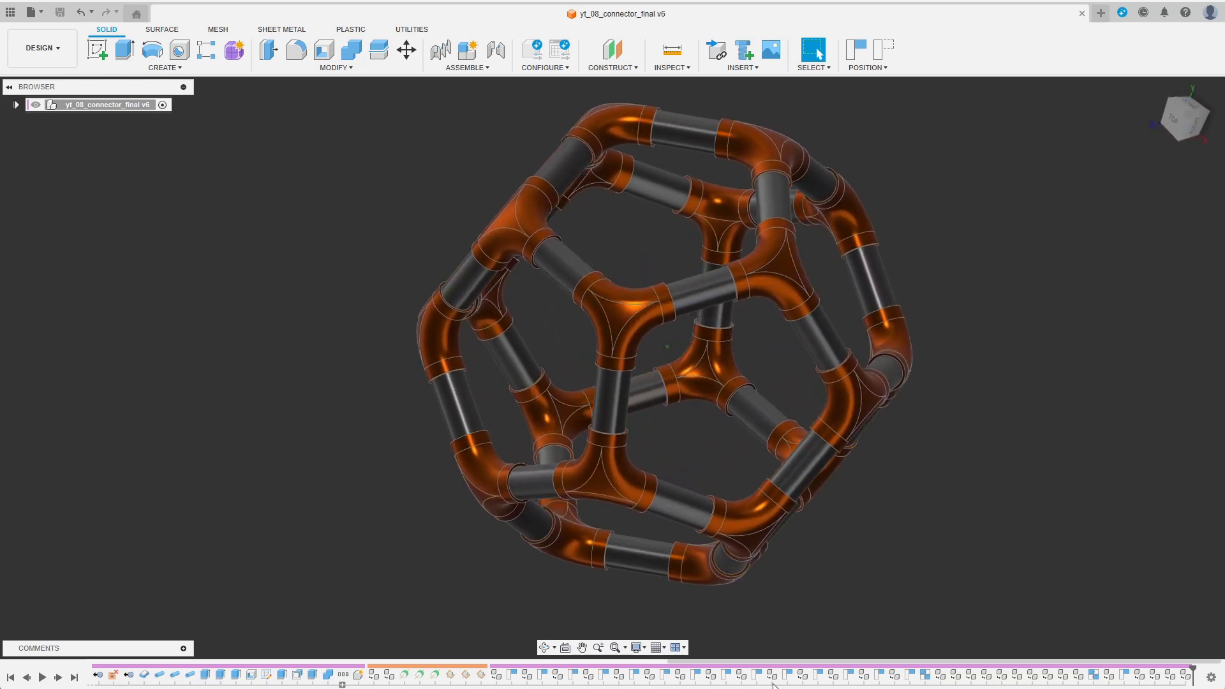
scroll("up", 3)
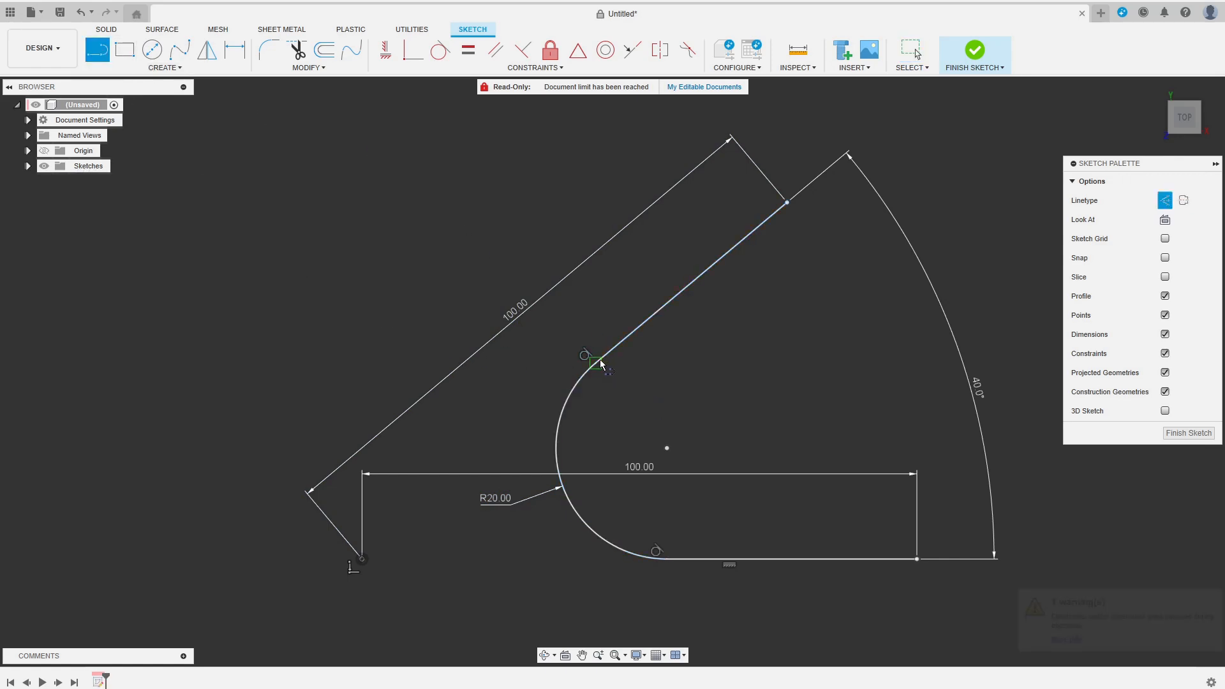
left_click(595, 361)
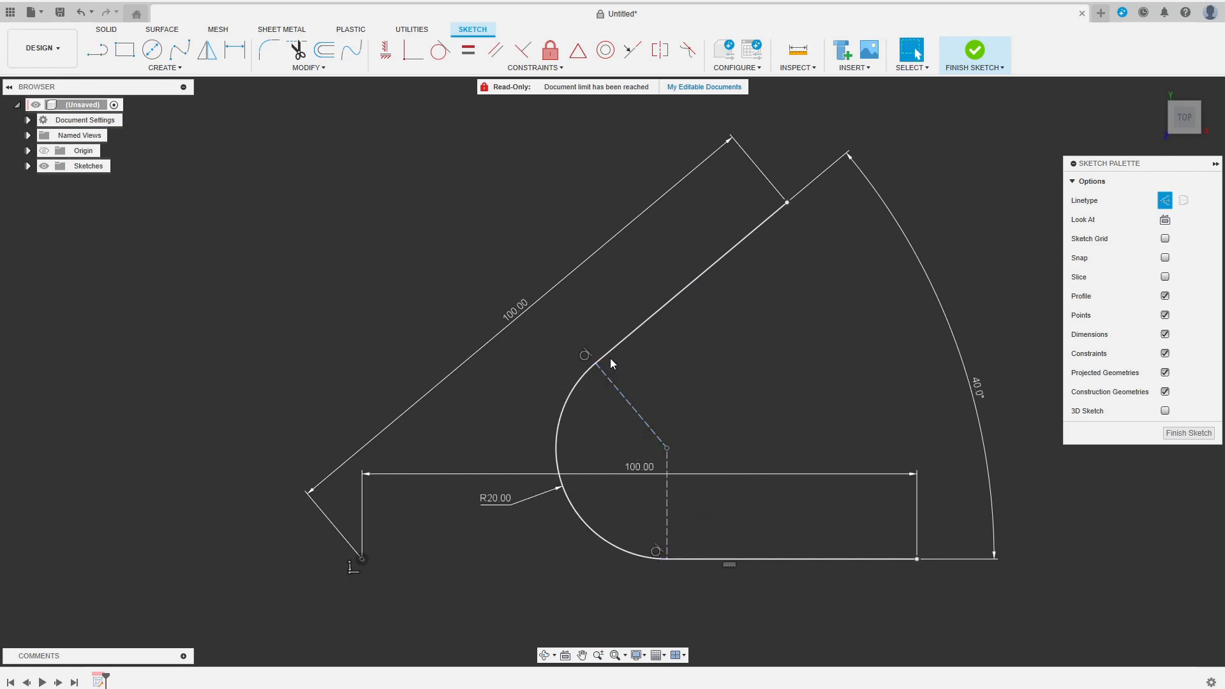
left_click(686, 280)
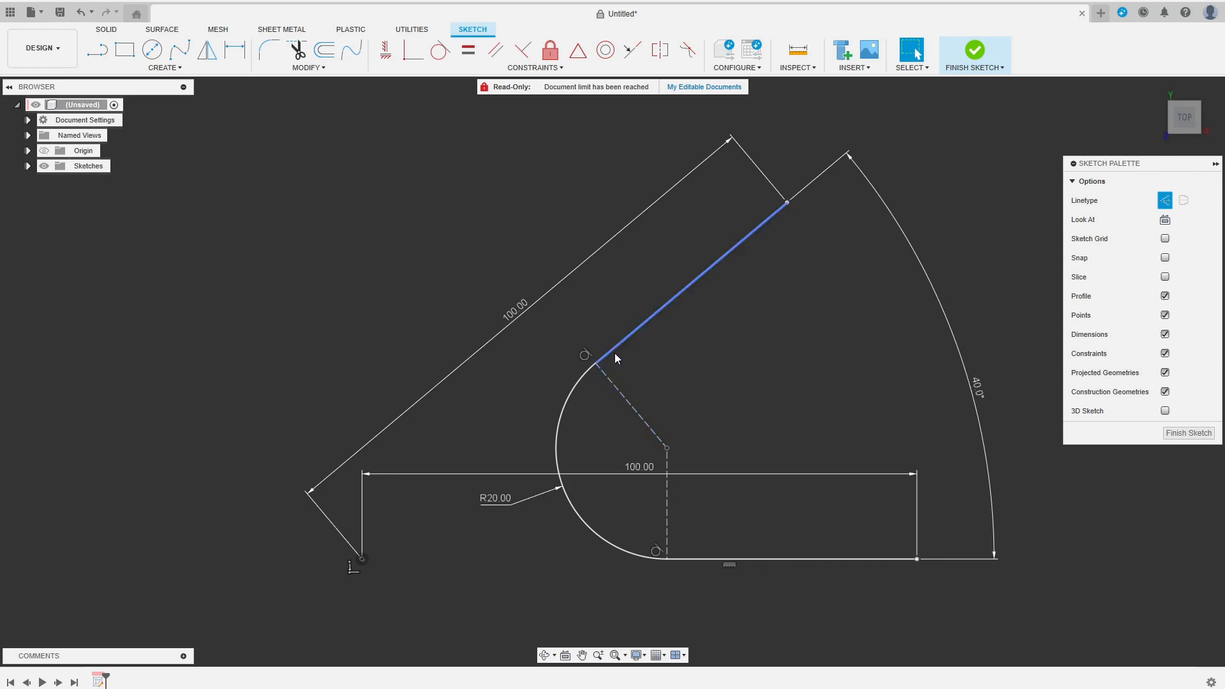
left_click(602, 397)
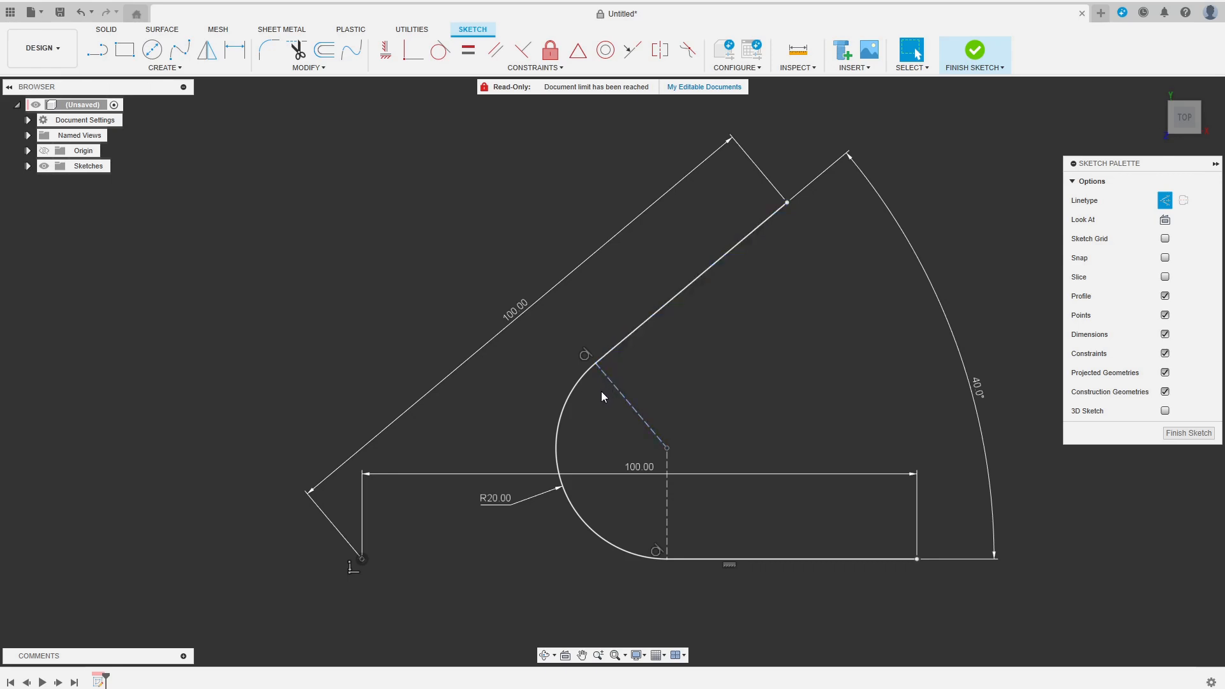
mouse_move(896, 411)
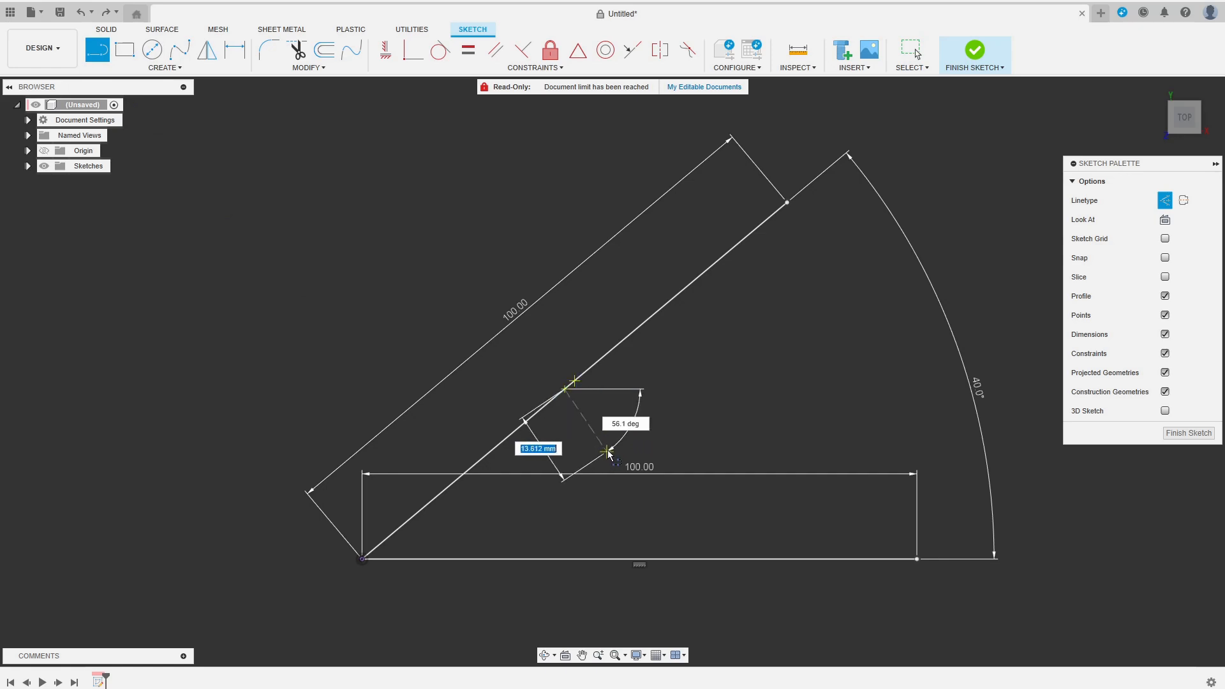
- Dimension the arc centre 20 mm from the bottom line and move the 100.00 dimension below the sketch
left_click_drag(607, 452, 615, 557)
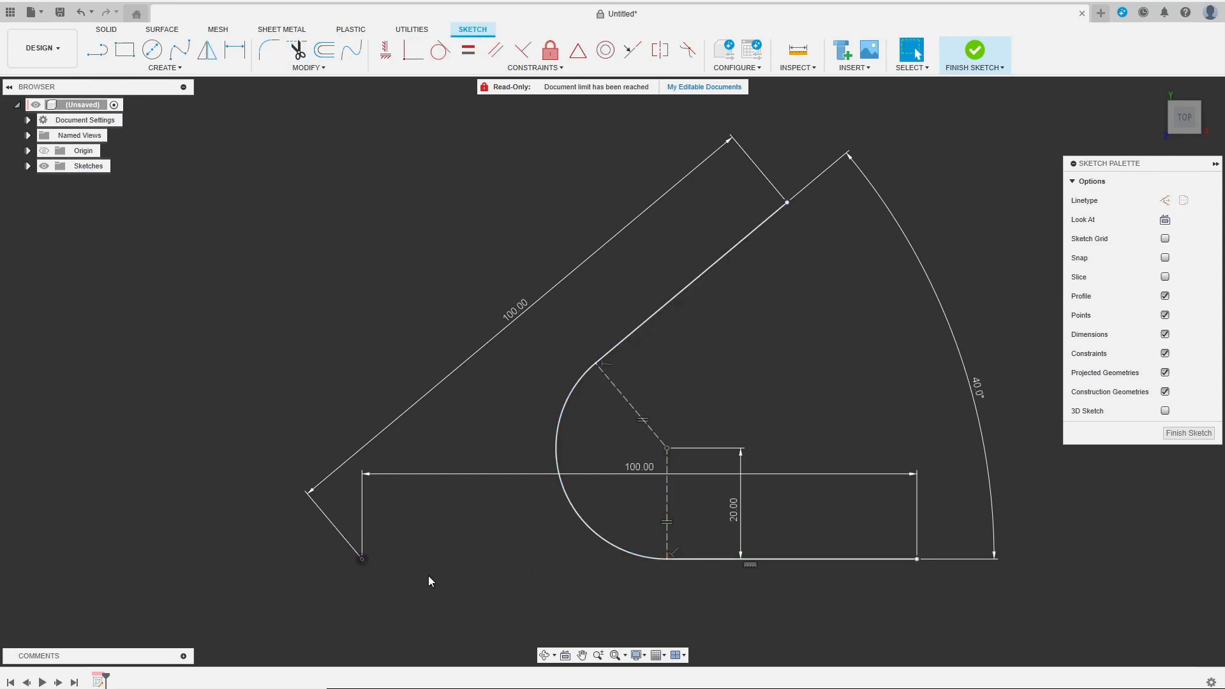
left_click_drag(638, 468, 614, 584)
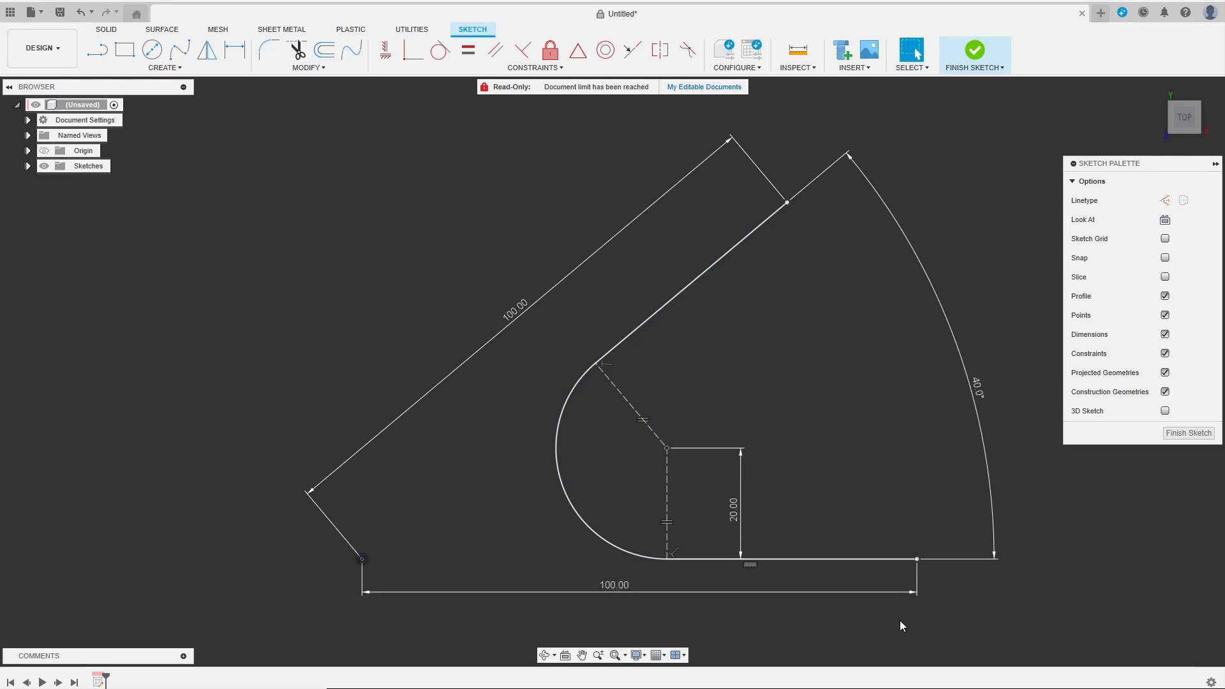
mouse_move(1190, 434)
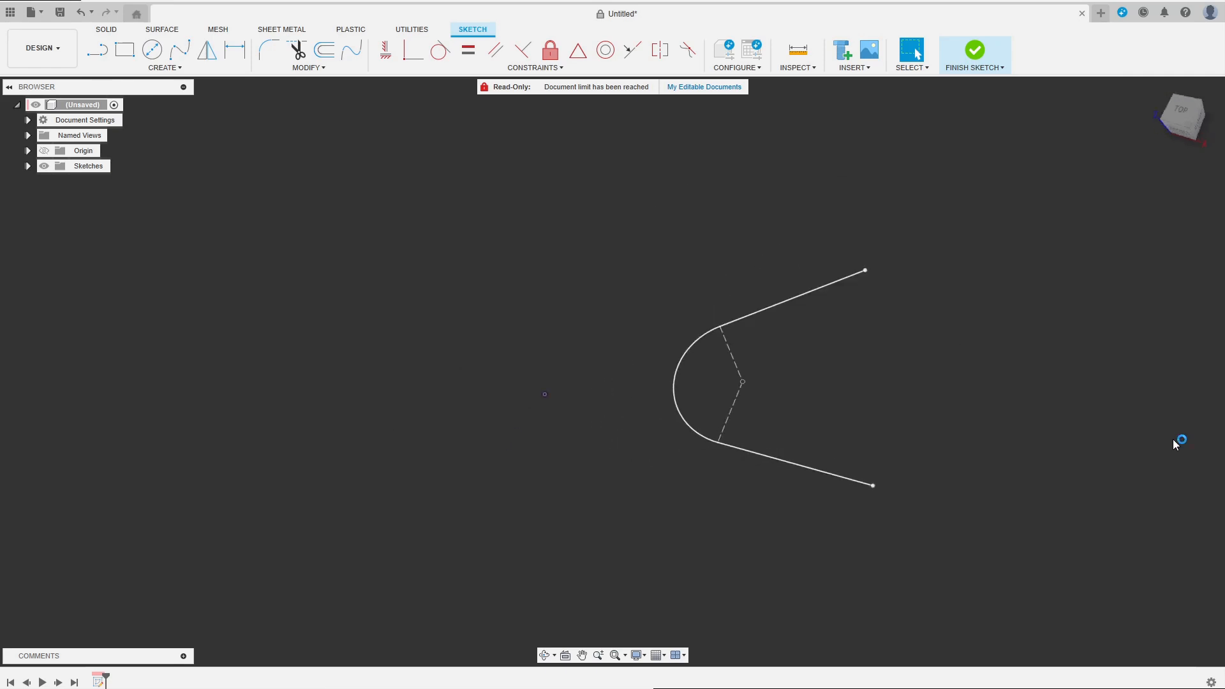
- Close the Untitled document without saving and start a blank design
left_click(976, 49)
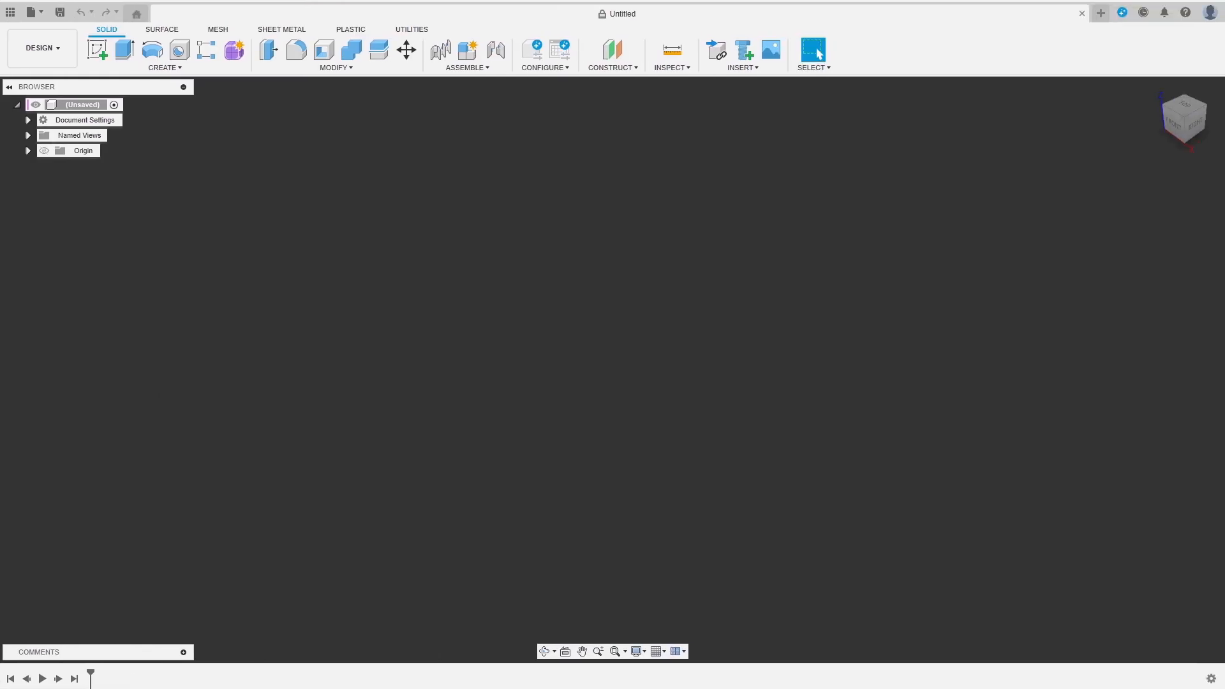
- Sketch two 100 mm lines from the origin at 108° with a dashed bisector at 54°
left_click(99, 50)
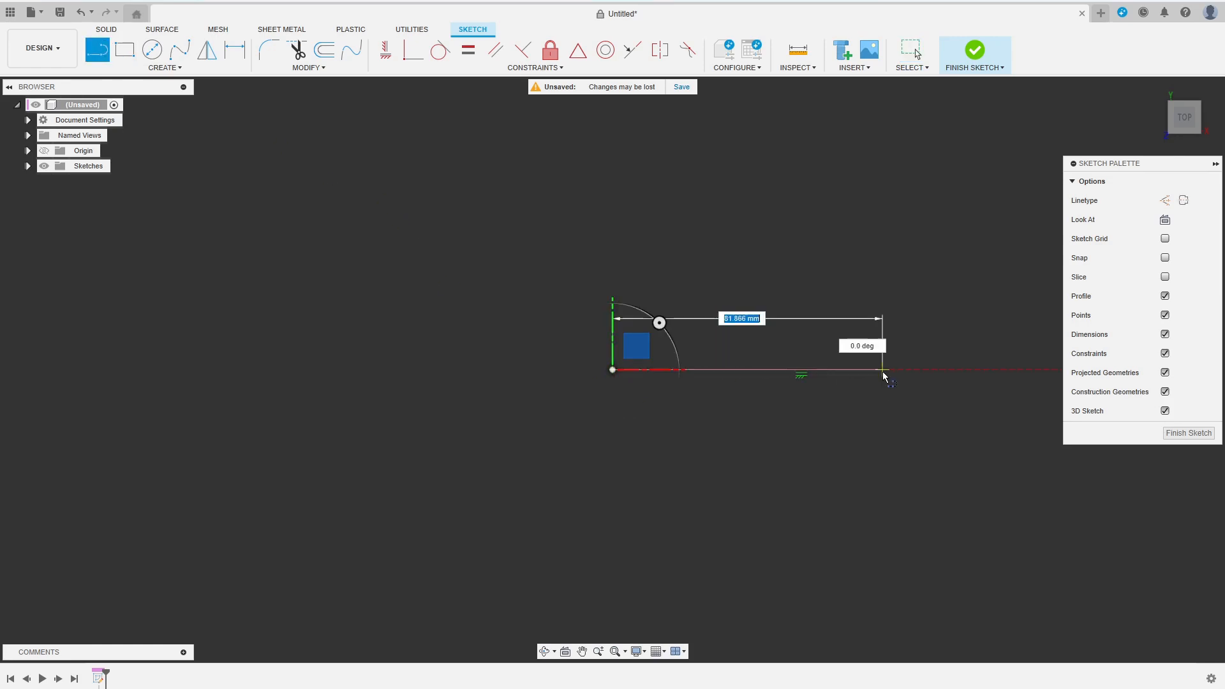
type("100.00")
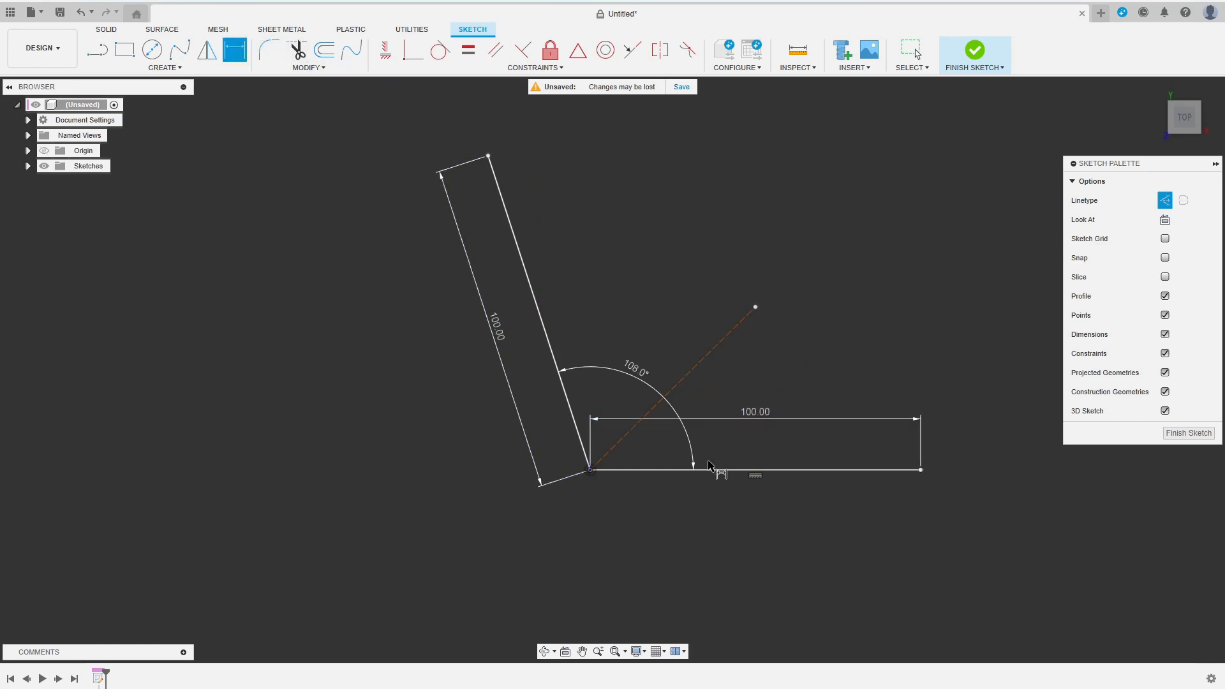
left_click(753, 470)
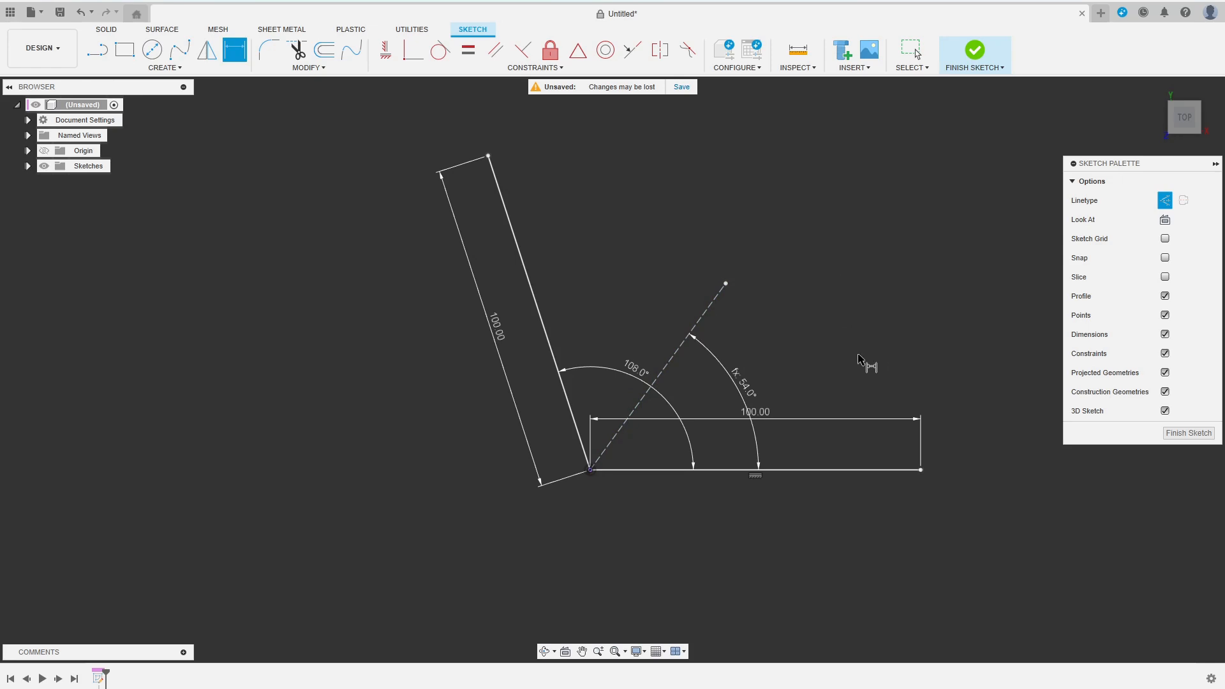
mouse_move(882, 362)
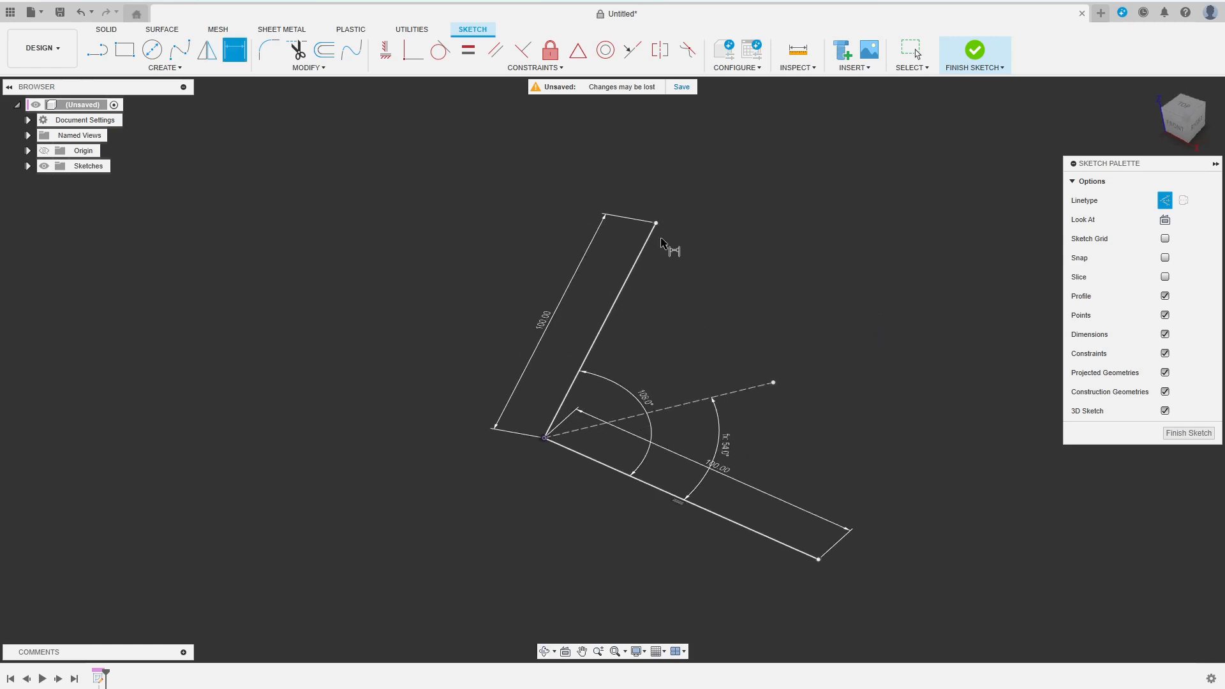
- In 3D Sketch mode, draw the 100 mm line rising at 45° with 50 mm connecting lines
left_click(101, 50)
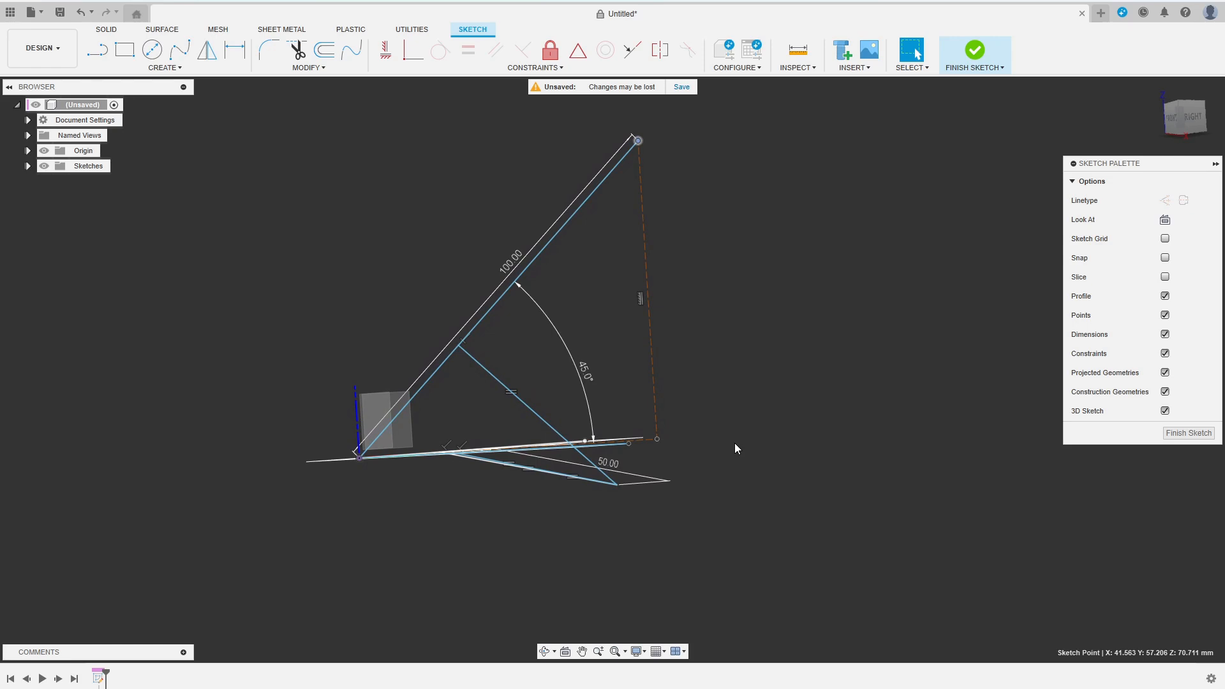
left_click_drag(735, 448, 948, 482)
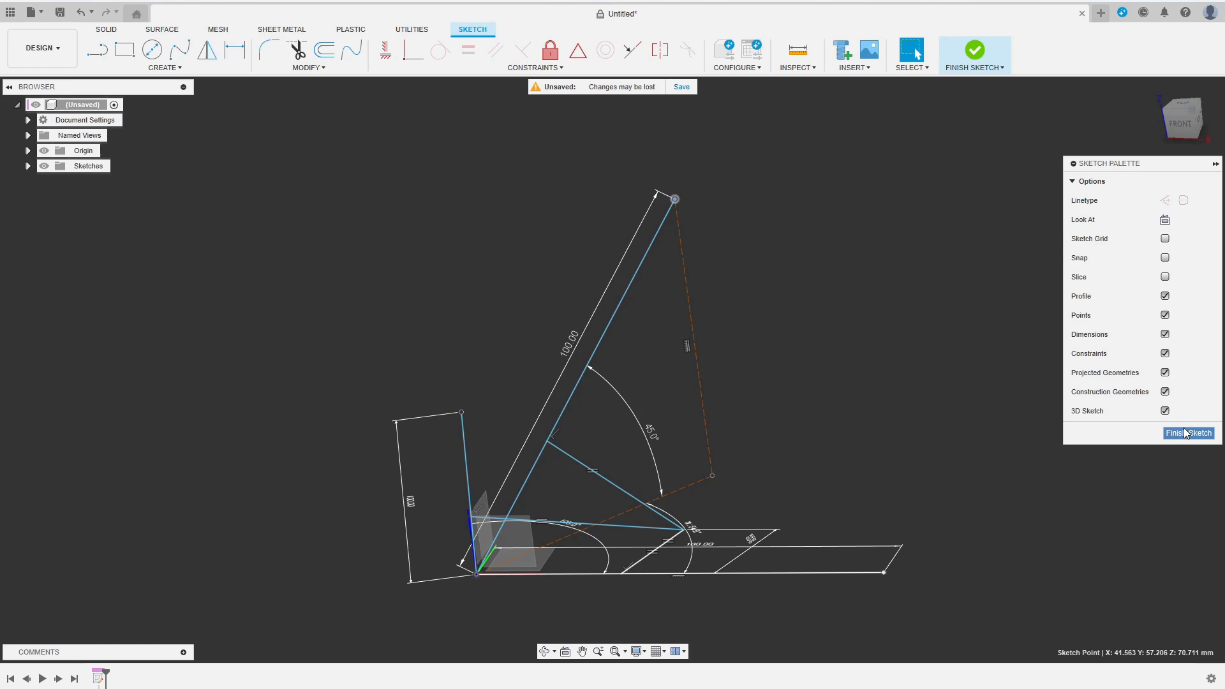
- Finish the 3D sketch and begin a Plane Through Two Edges on the first line
left_click(1188, 432)
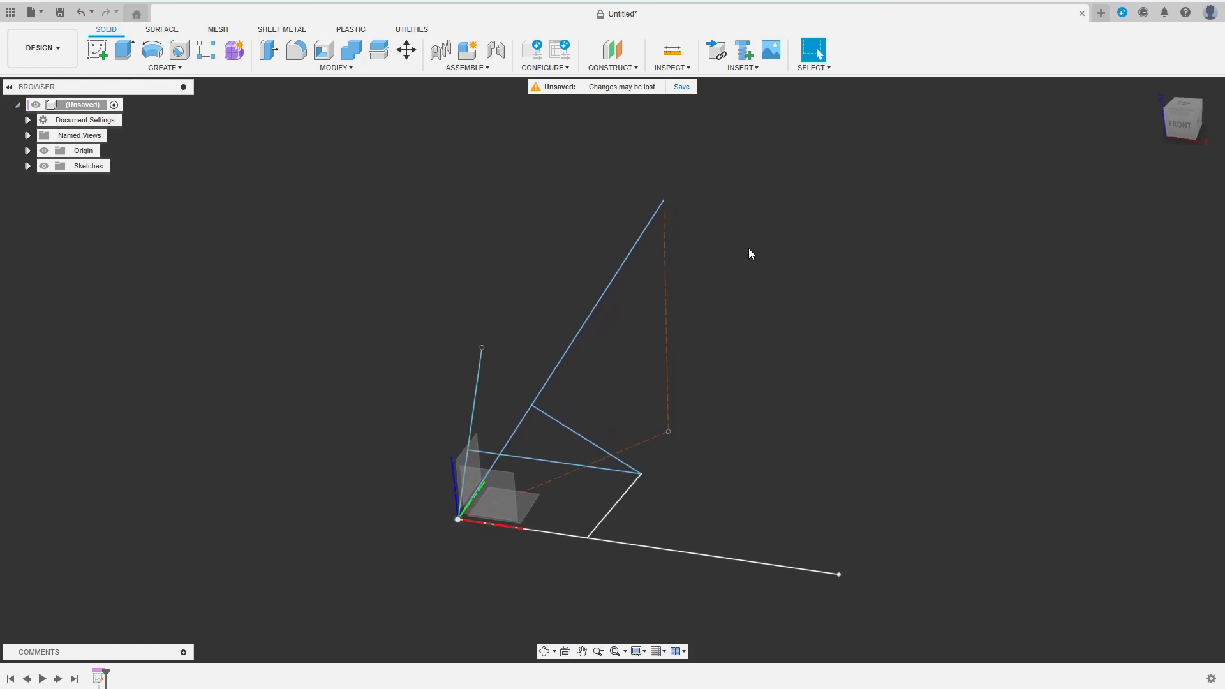
left_click(612, 68)
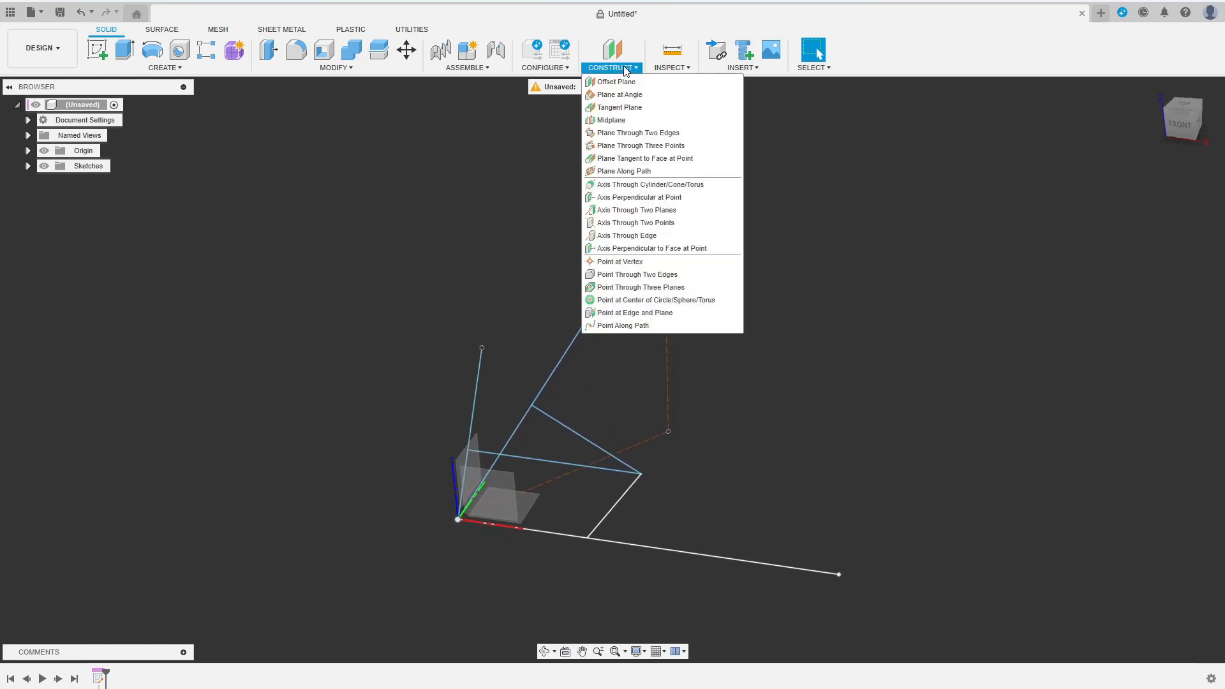
mouse_move(634, 133)
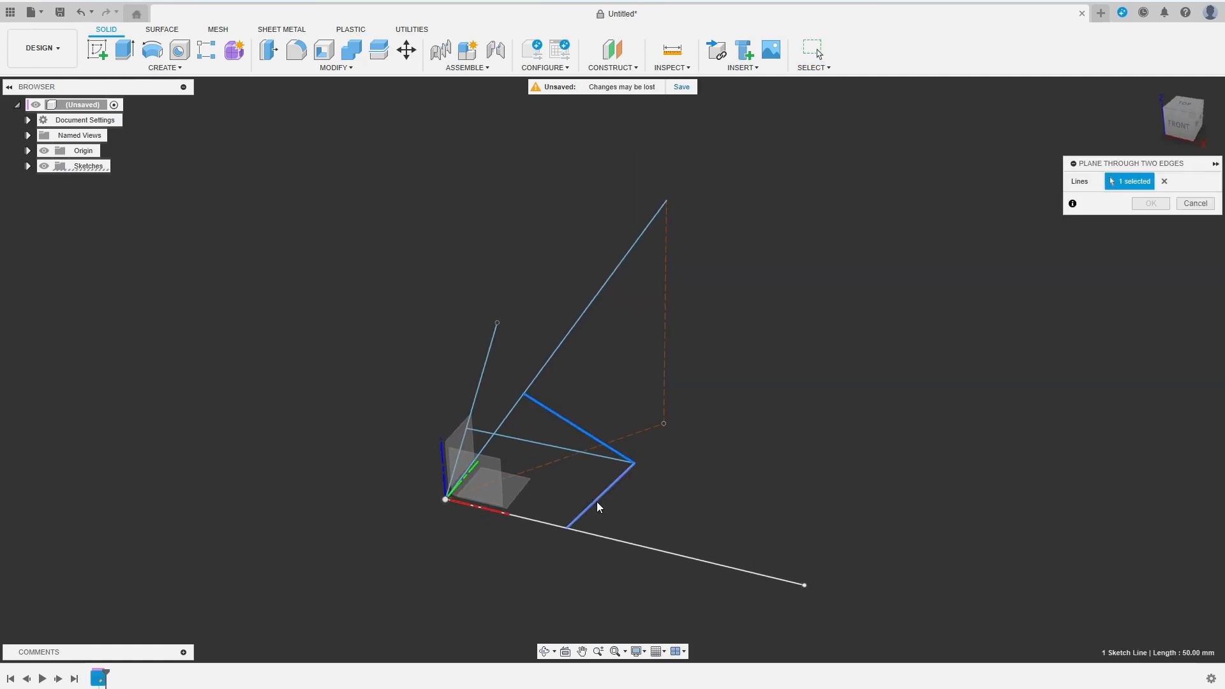
- Complete the plane through the second edge and sketch a half circle trimmed along a centreline on it
left_click(1151, 203)
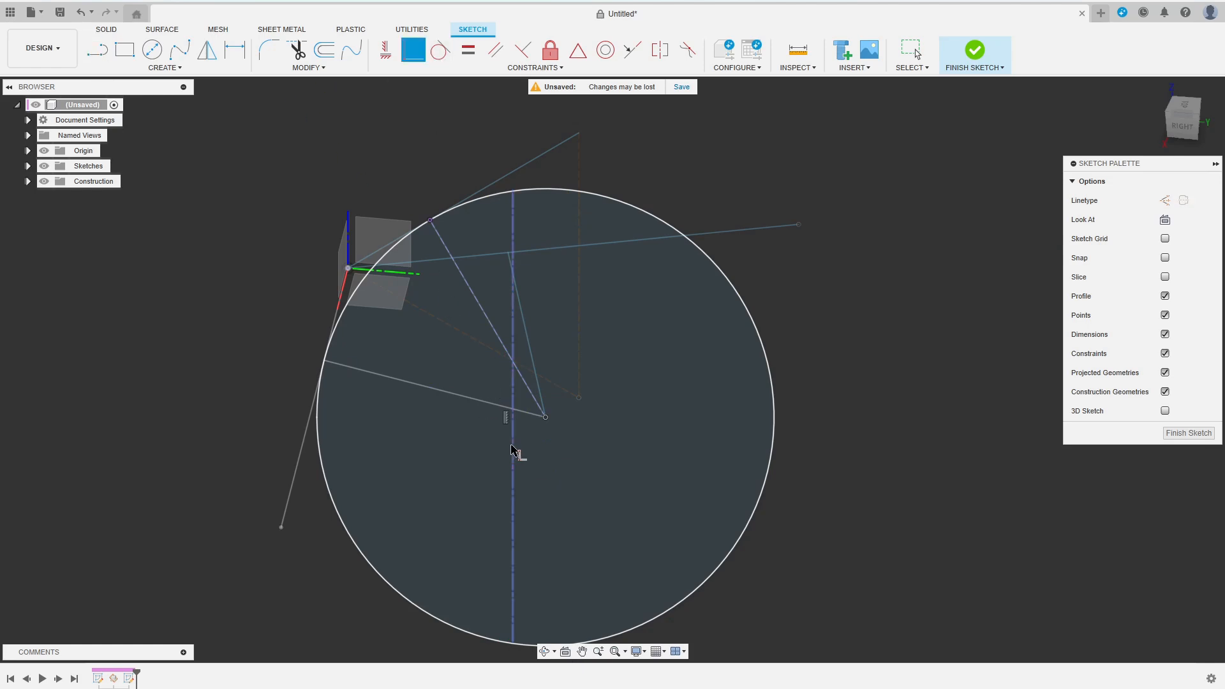
left_click(297, 49)
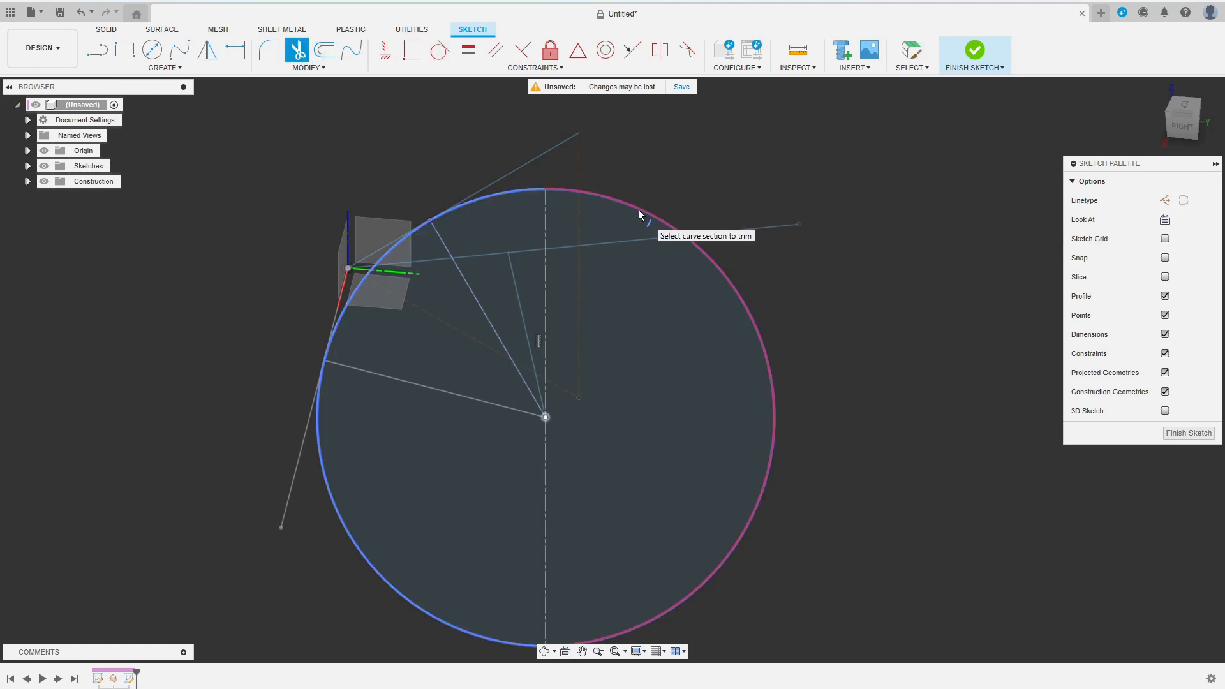
left_click(975, 49)
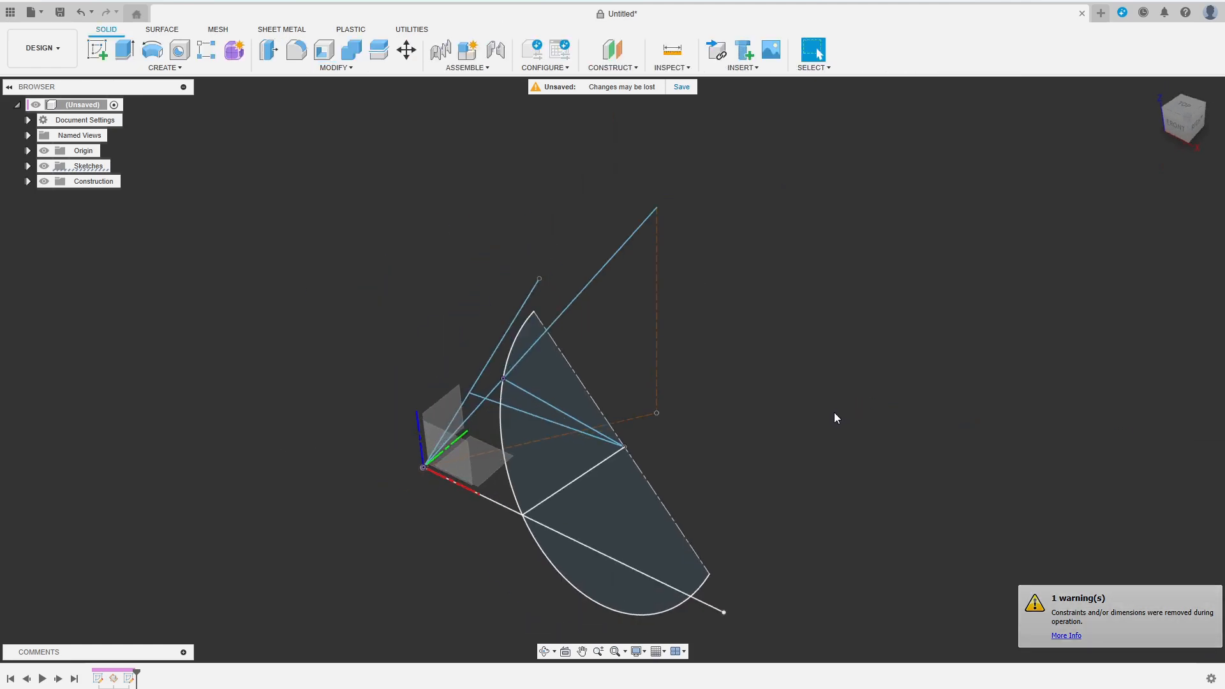
left_click(161, 28)
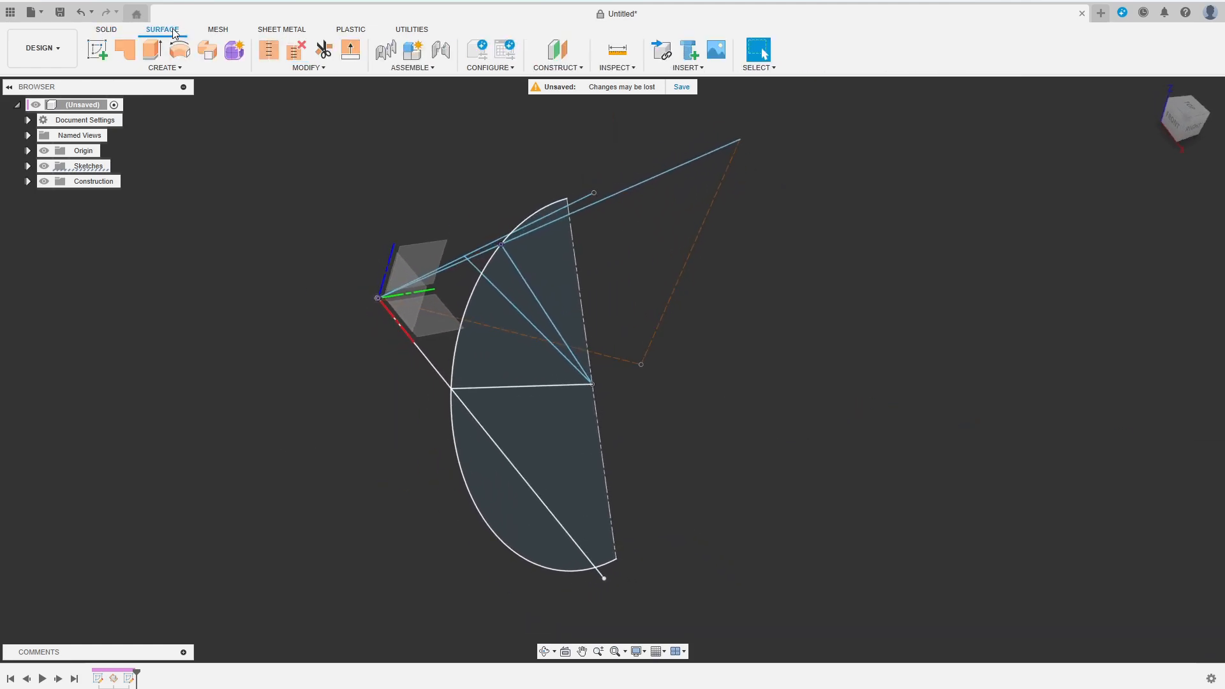
- Revolve the half-disc profile into a full spherical surface body
left_click(181, 50)
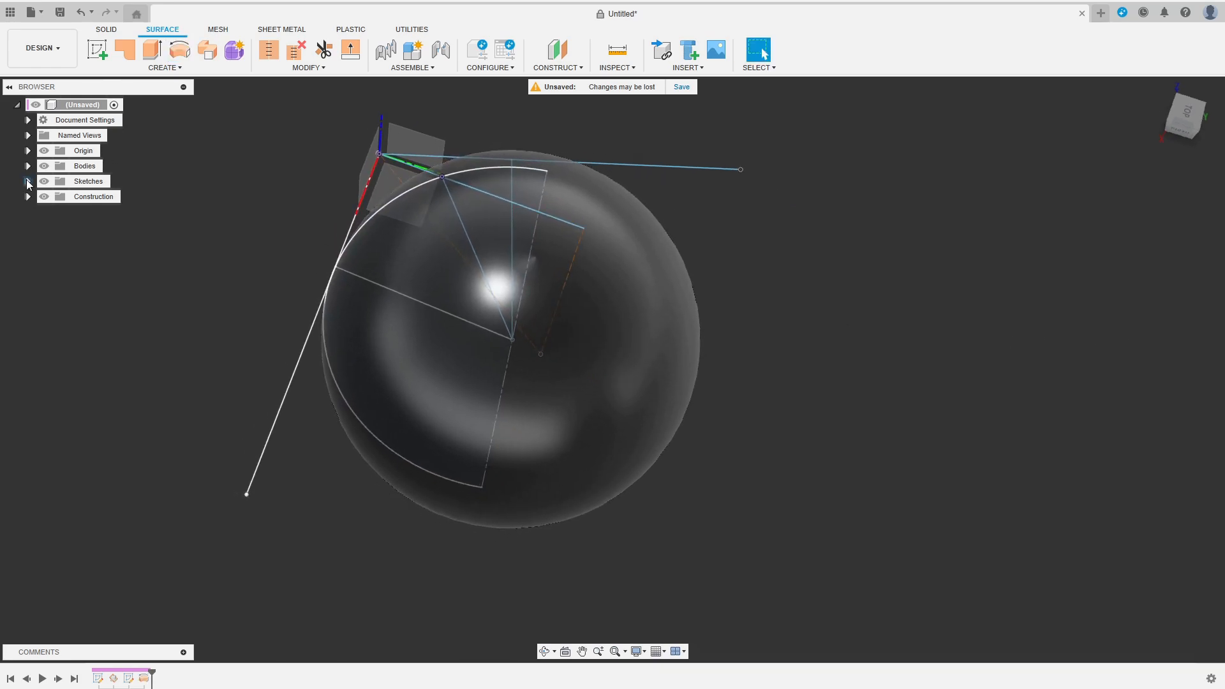
left_click(29, 184)
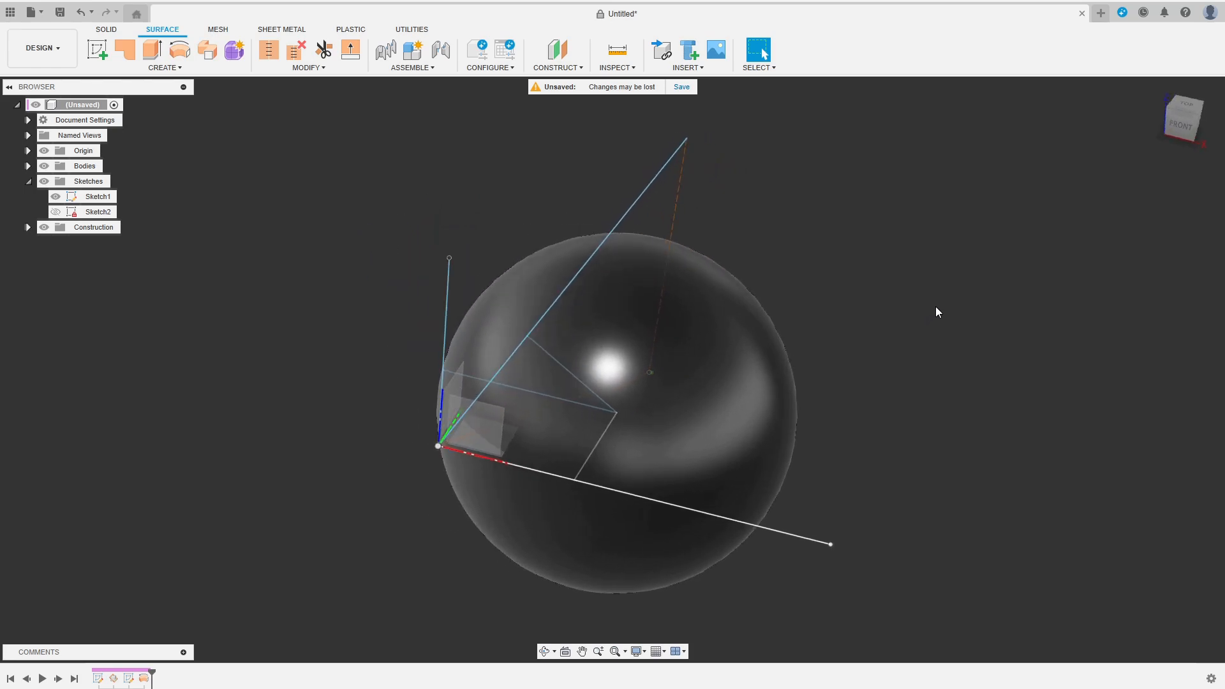
left_click(557, 52)
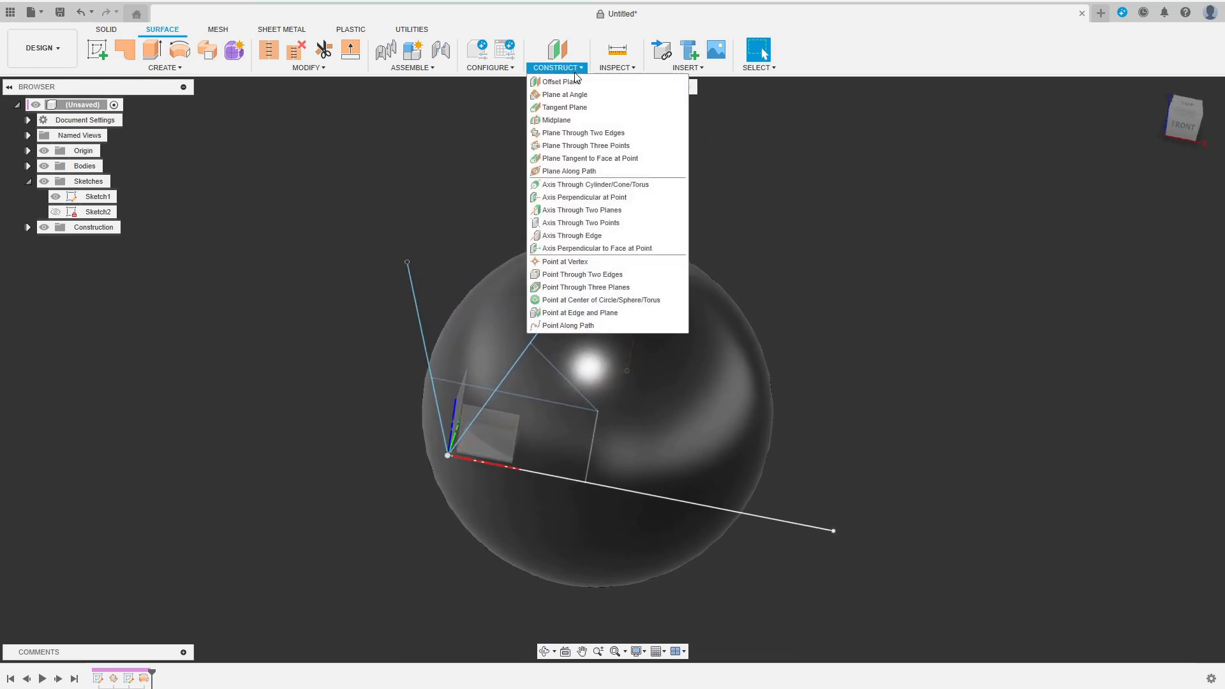
- Add construction planes Plane1–Plane4 through the sketch lines and split the sphere surface with them
left_click(582, 132)
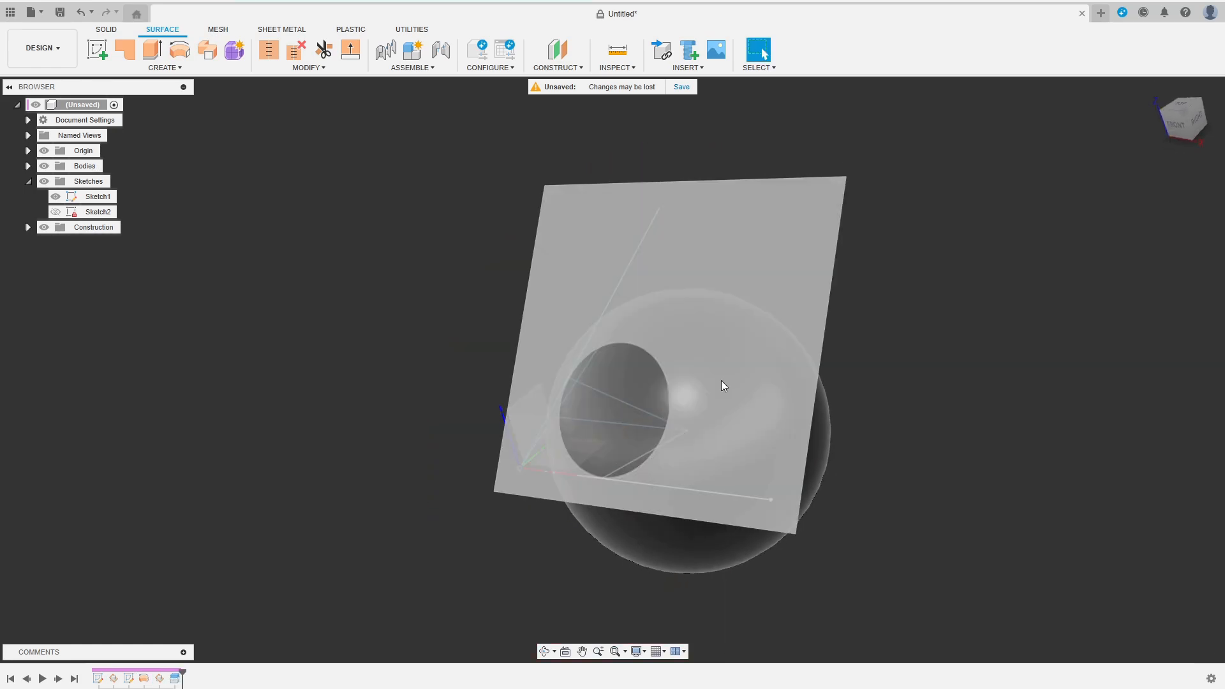
right_click(94, 196)
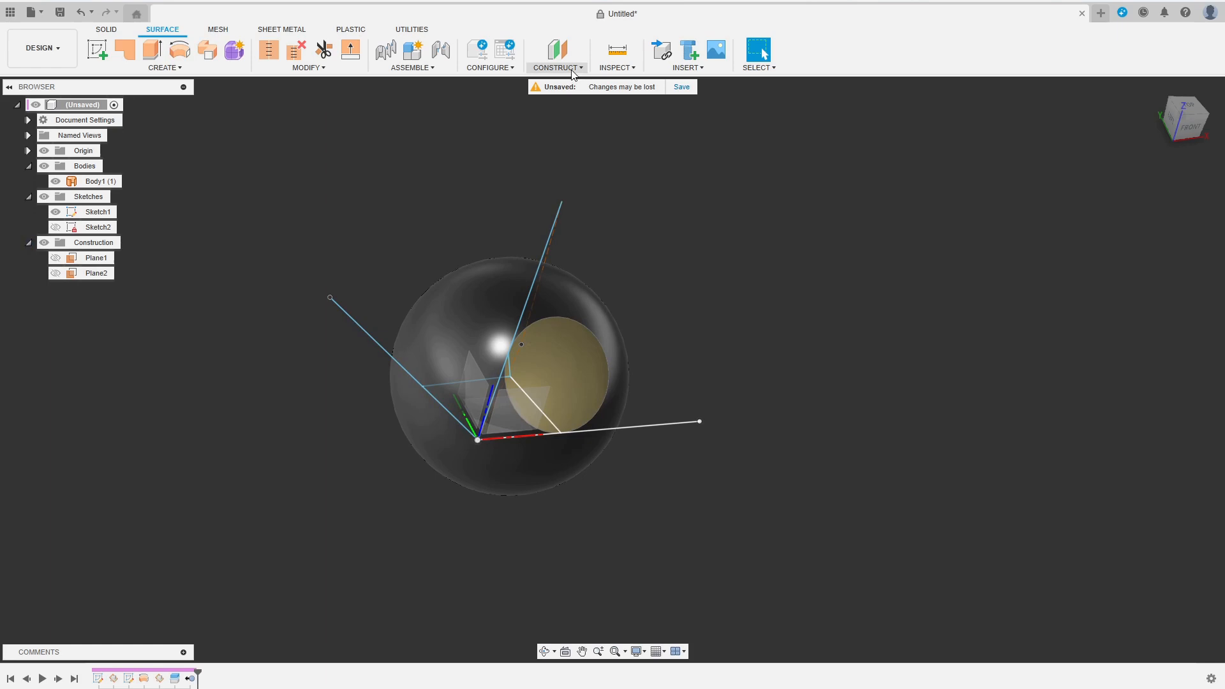
left_click(557, 53)
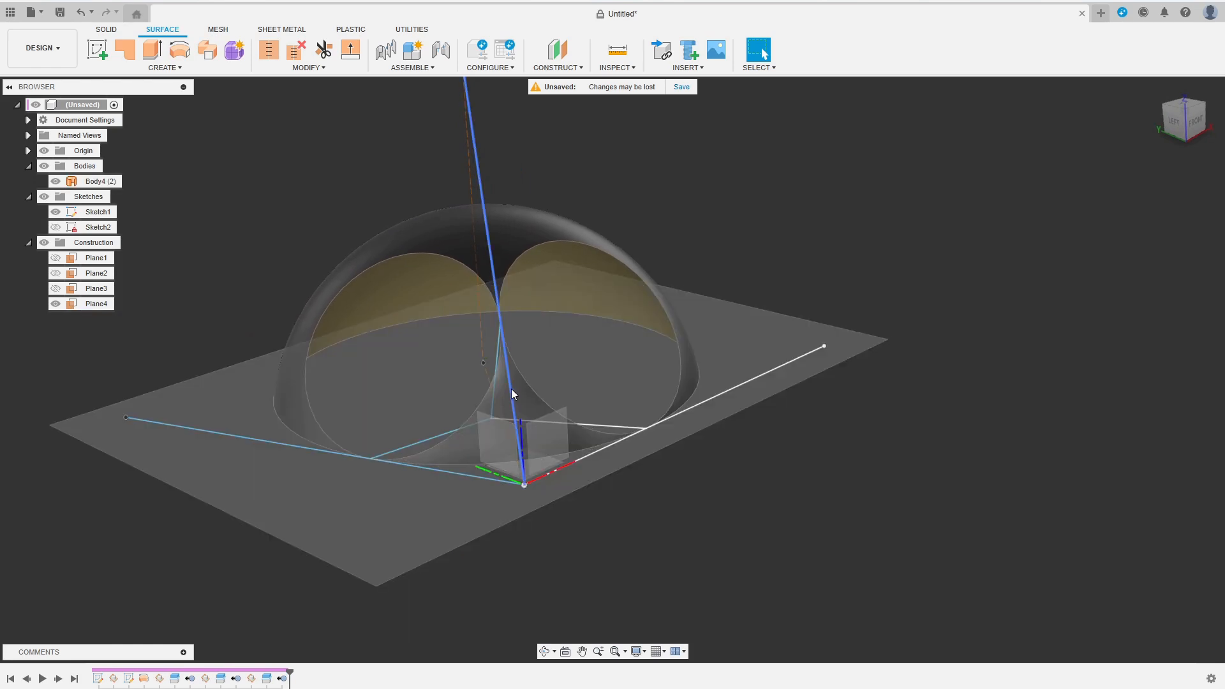
- Split off the curved corner face and remove Body5, the leftover dome surface
left_click(99, 181)
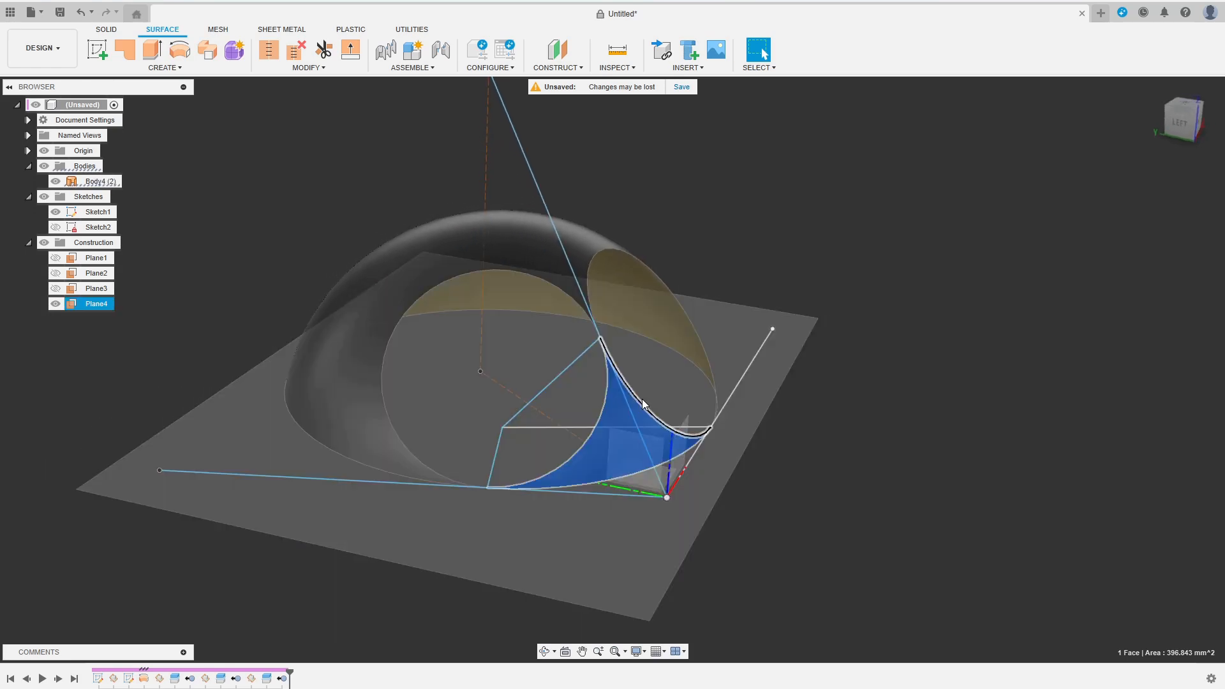
left_click(296, 50)
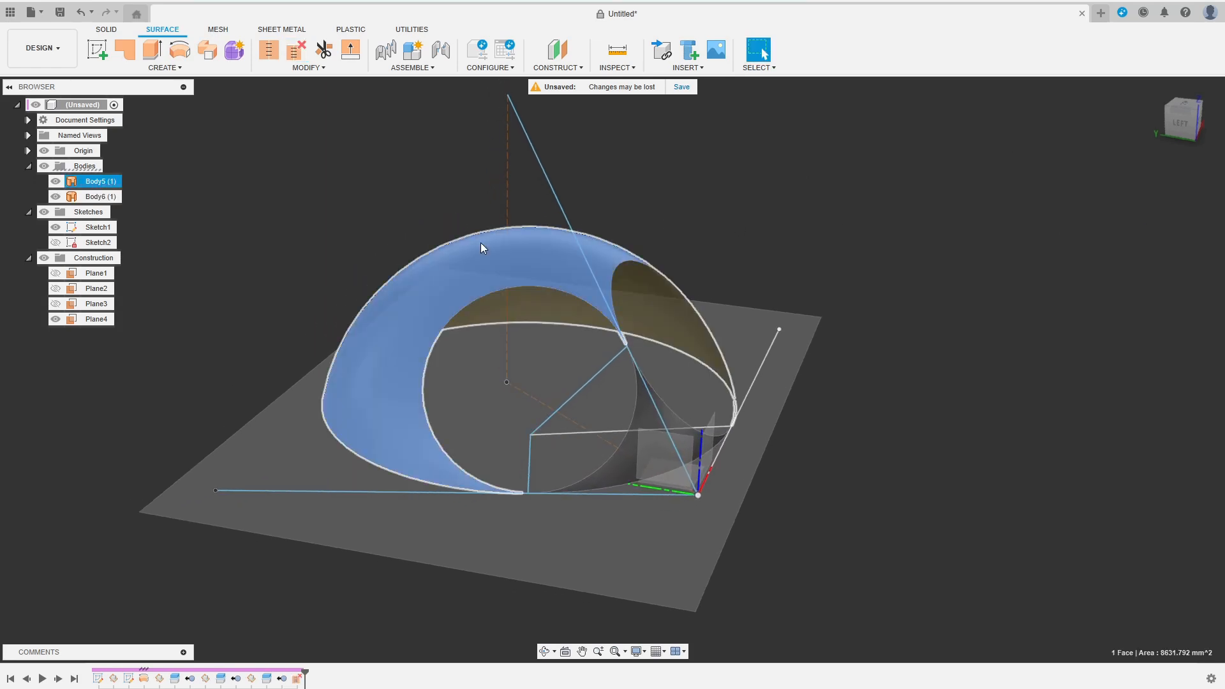
right_click(81, 181)
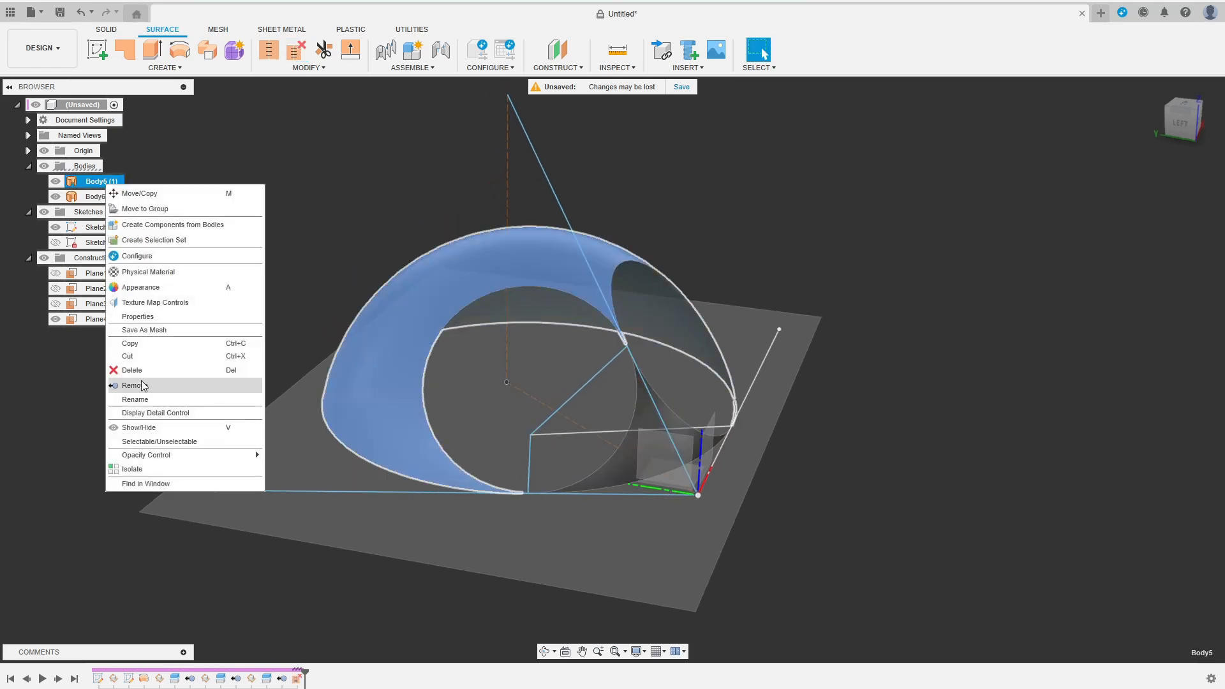
left_click(132, 370)
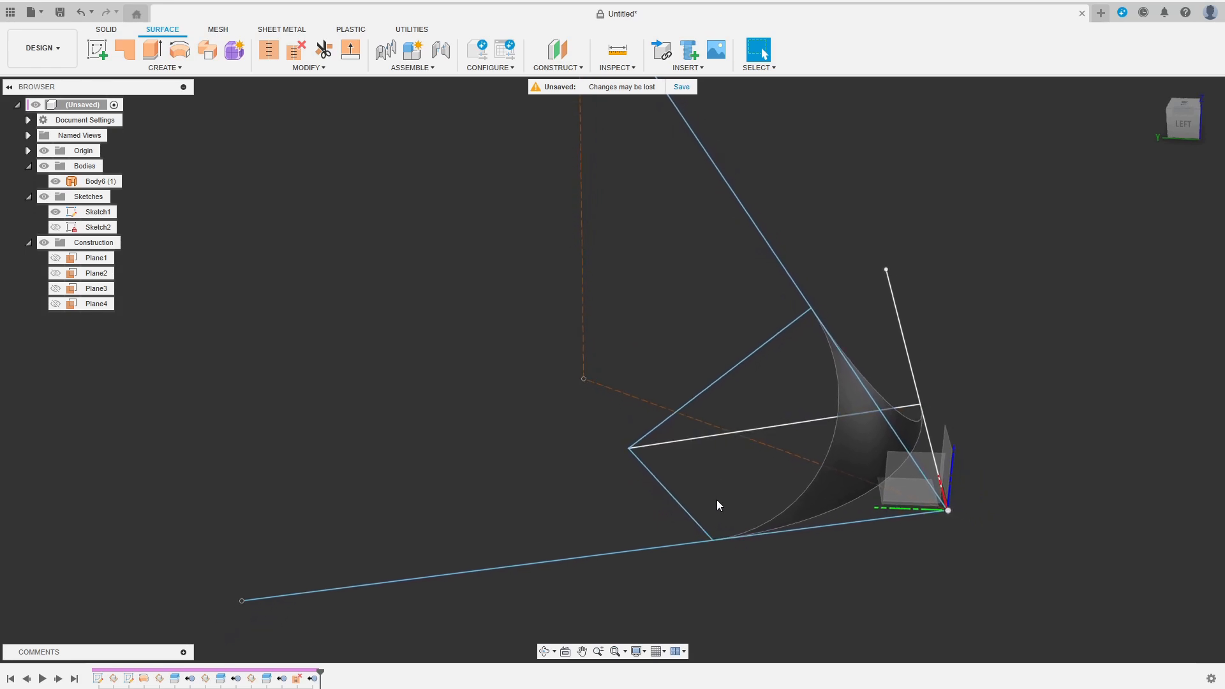
- Hide the sketches and inspect the remaining triangular patch from another side
left_click(97, 212)
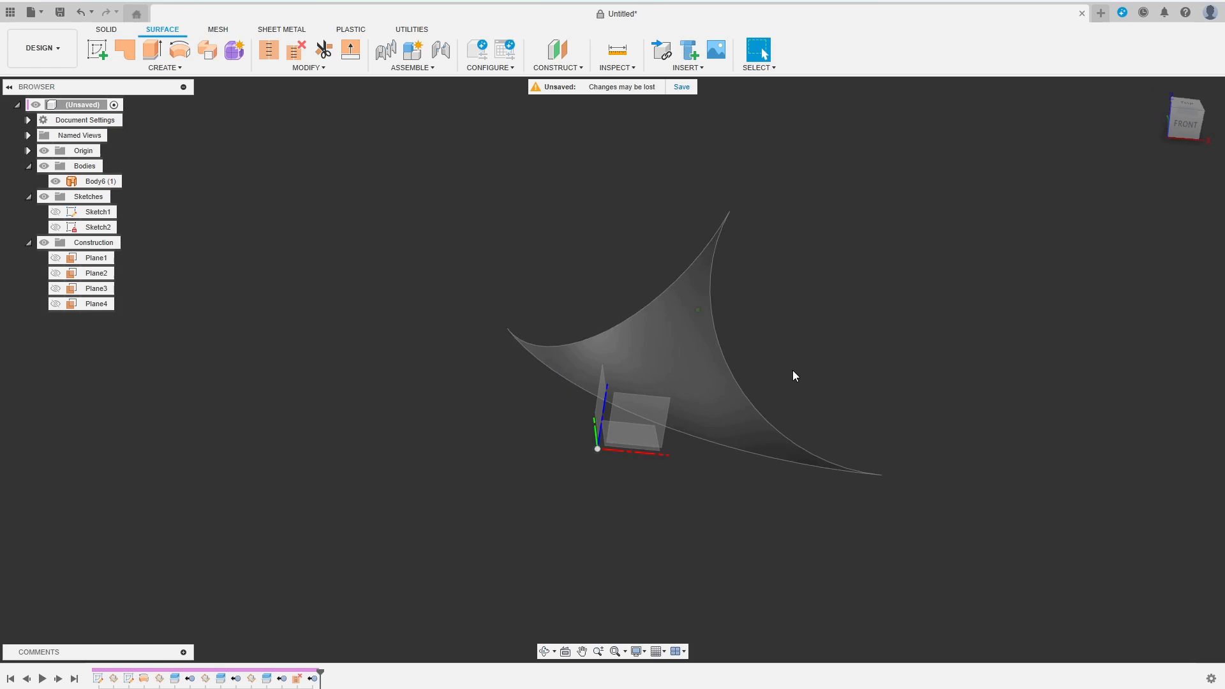
left_click_drag(793, 376, 428, 339)
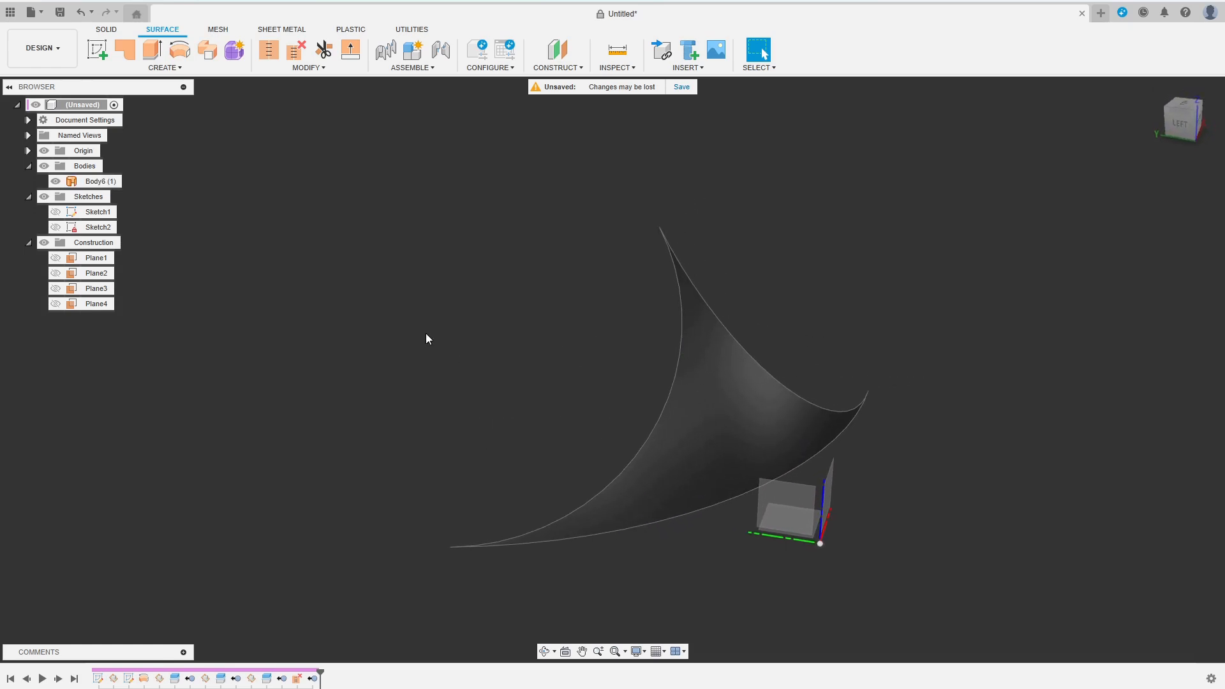
- Thicken the curved patch symmetrically by 15 mm into a solid body
left_click(103, 28)
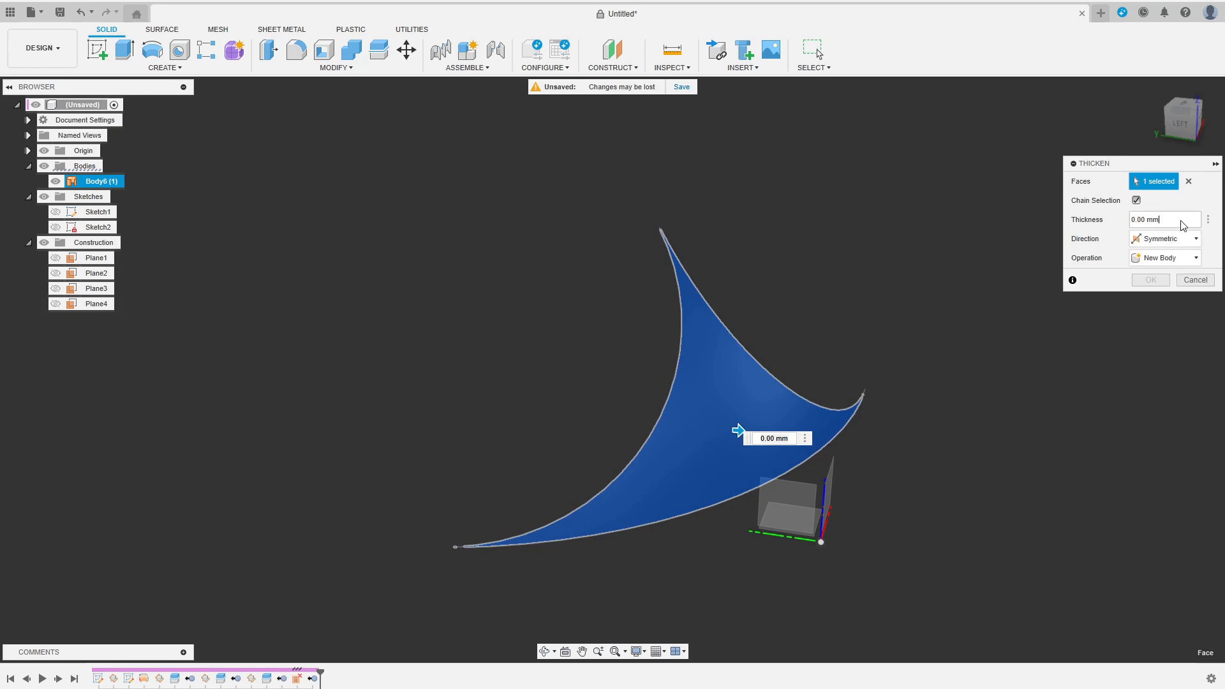
type("15")
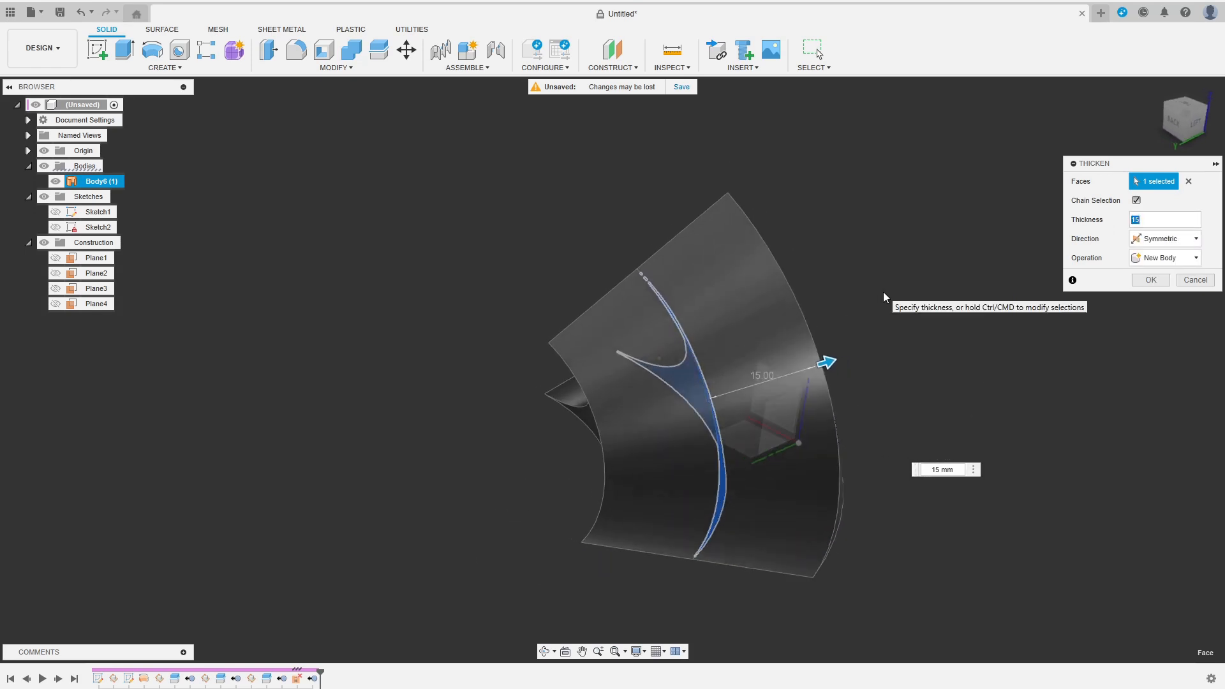
left_click(1151, 280)
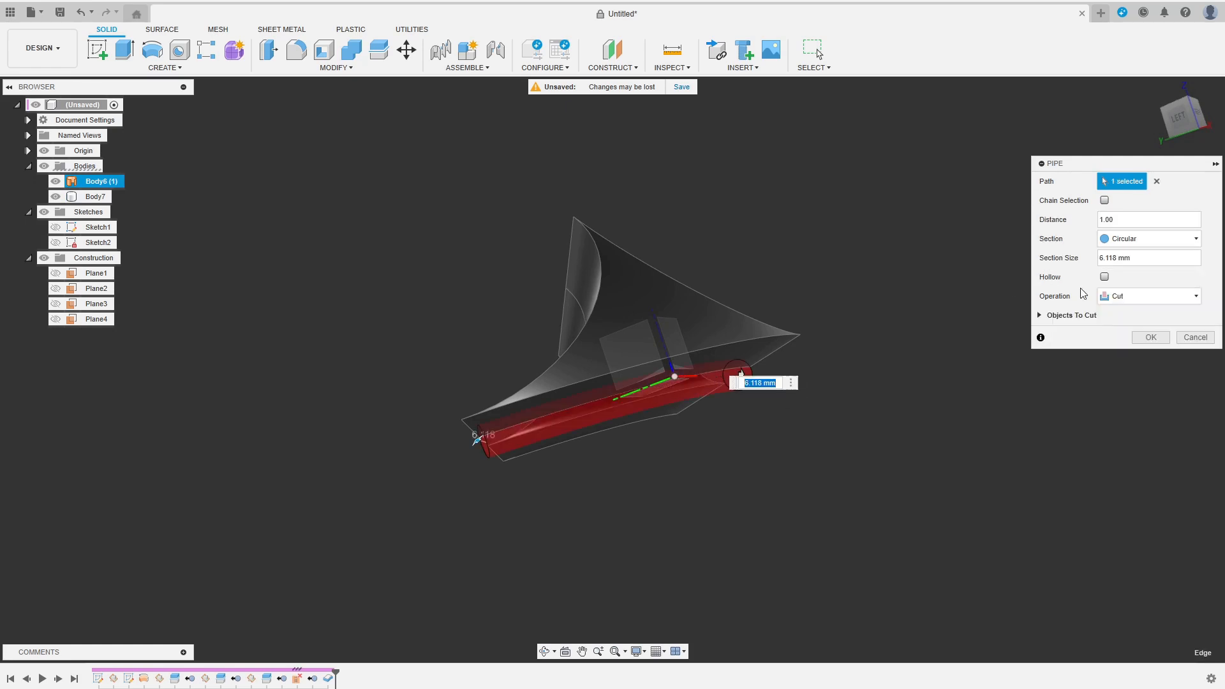
- Set the pipe operation to Join with a 30 mm section size
left_click(1148, 296)
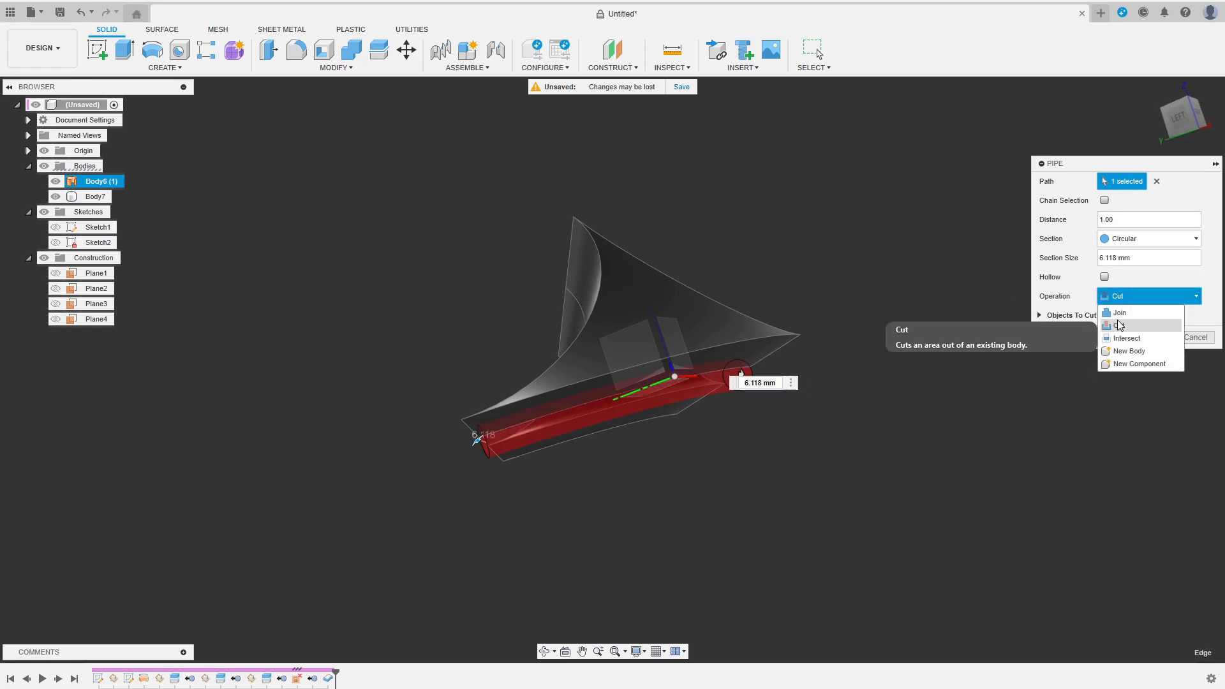
left_click(1120, 313)
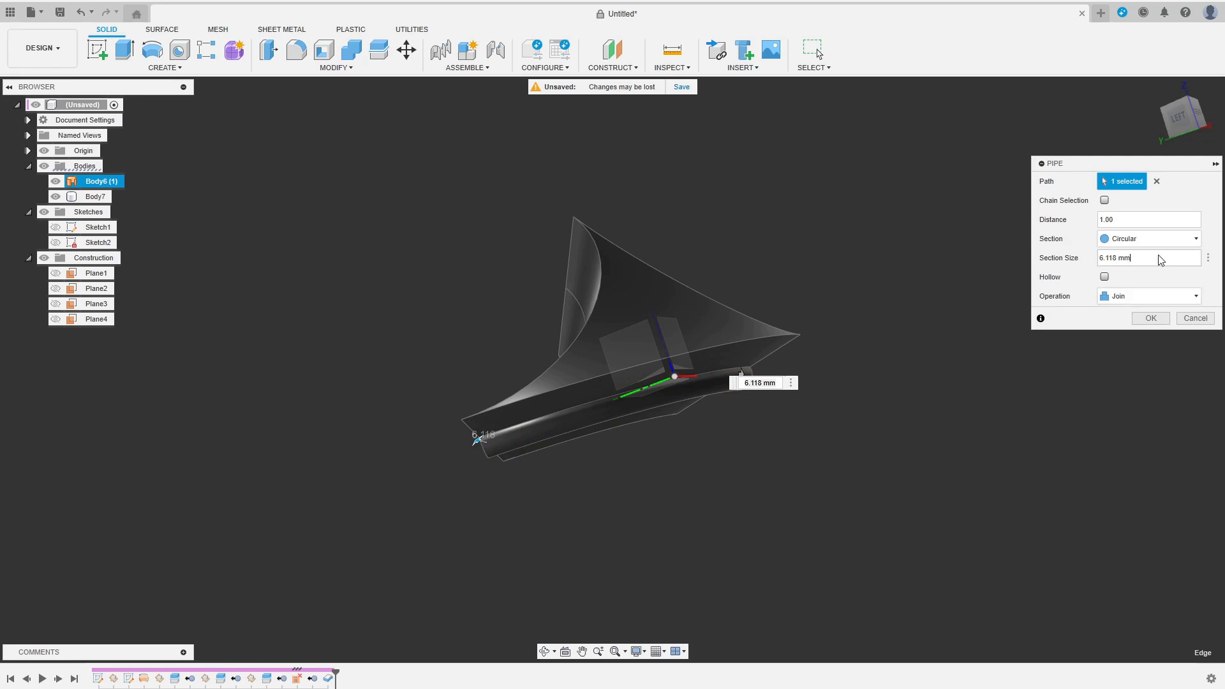
type("30")
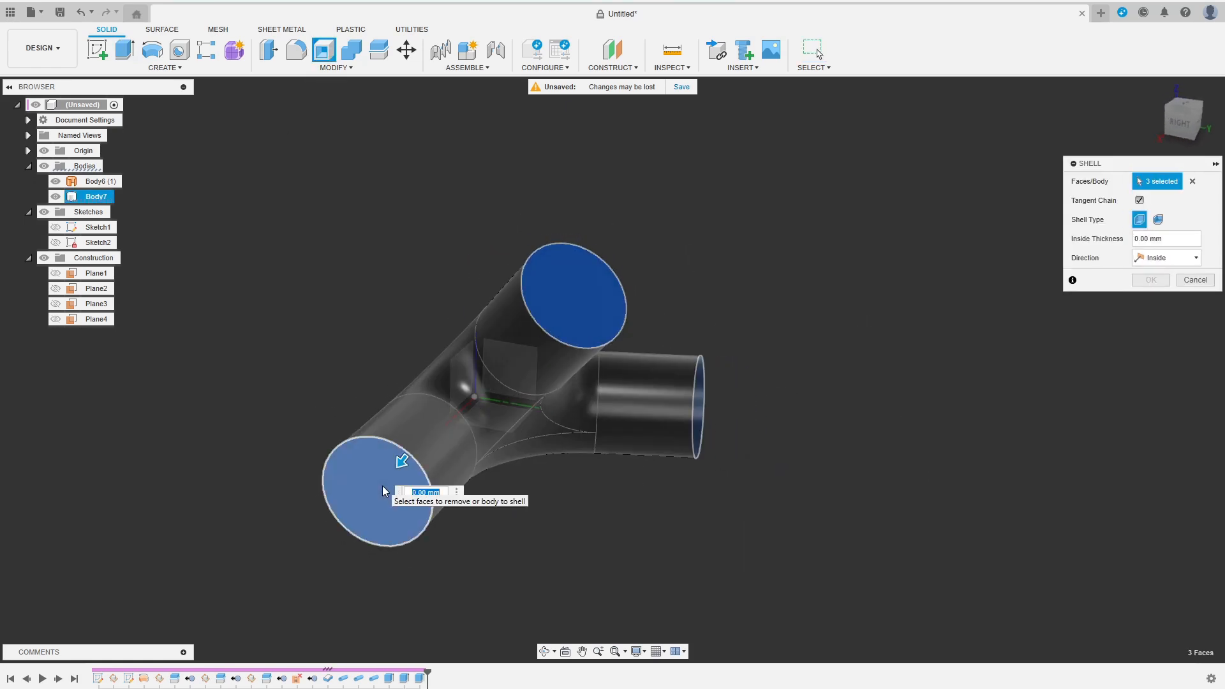
- Shell the three tube end faces to a 3 mm inside wall thickness
type("3")
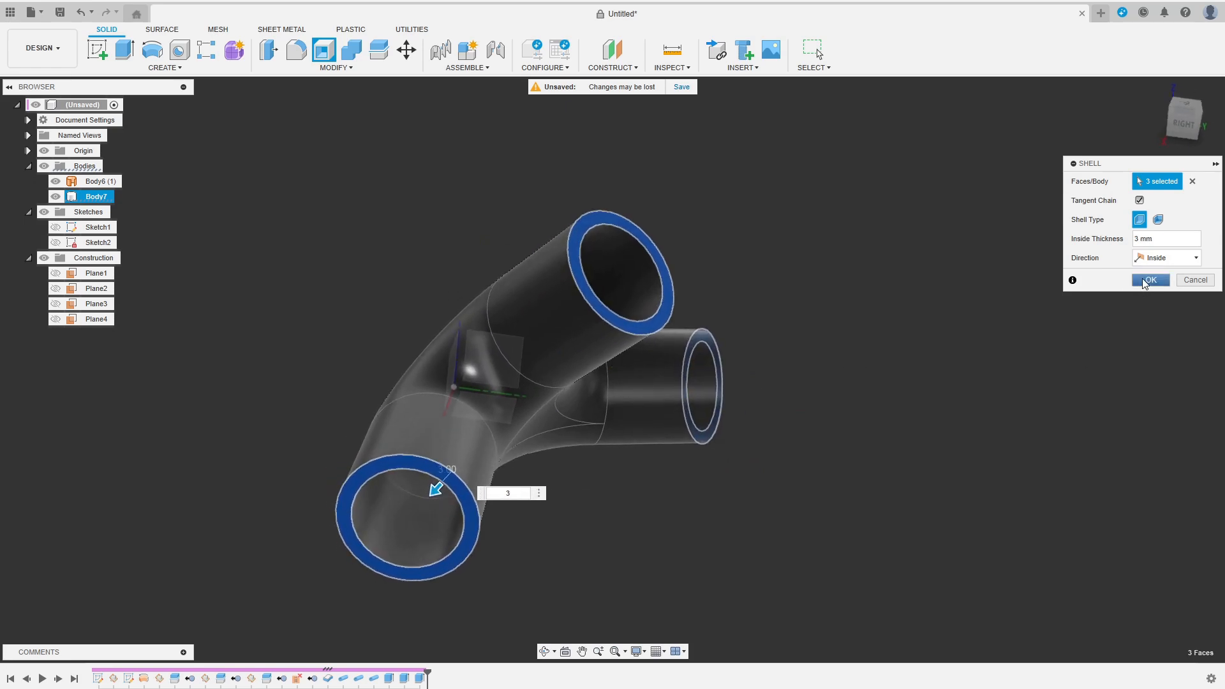
left_click(1150, 280)
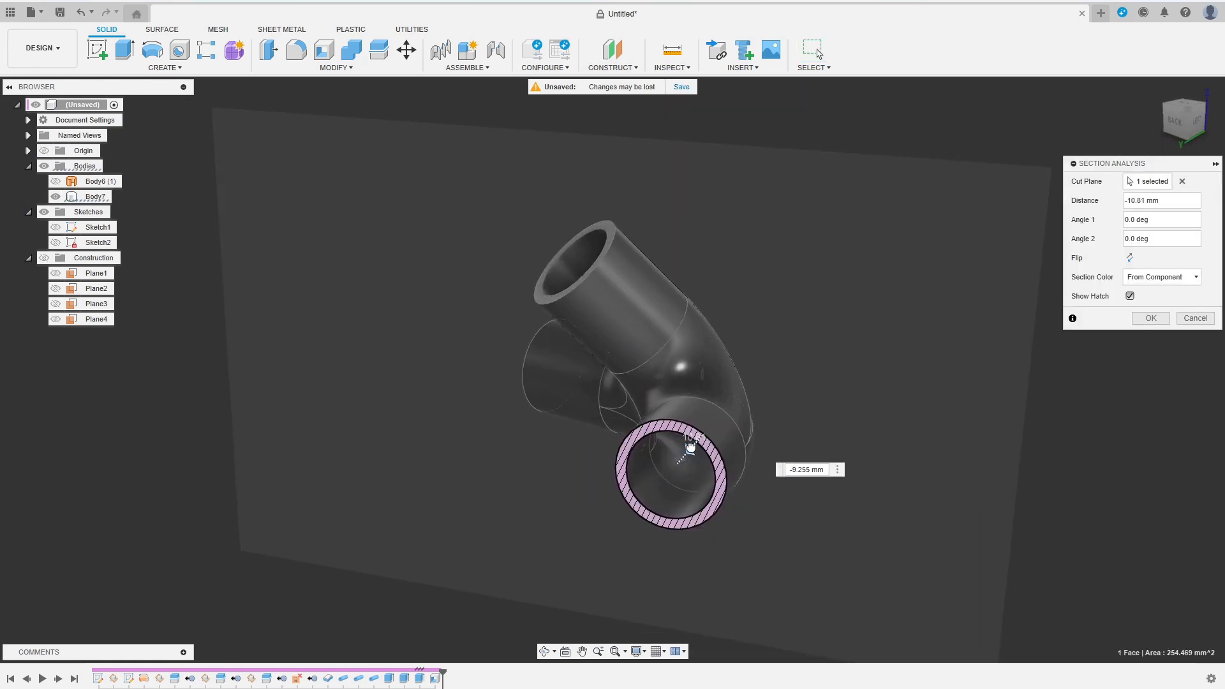
- Drag the section plane to about -10 mm to reveal the hatched wall cross-section
left_click_drag(688, 446, 718, 468)
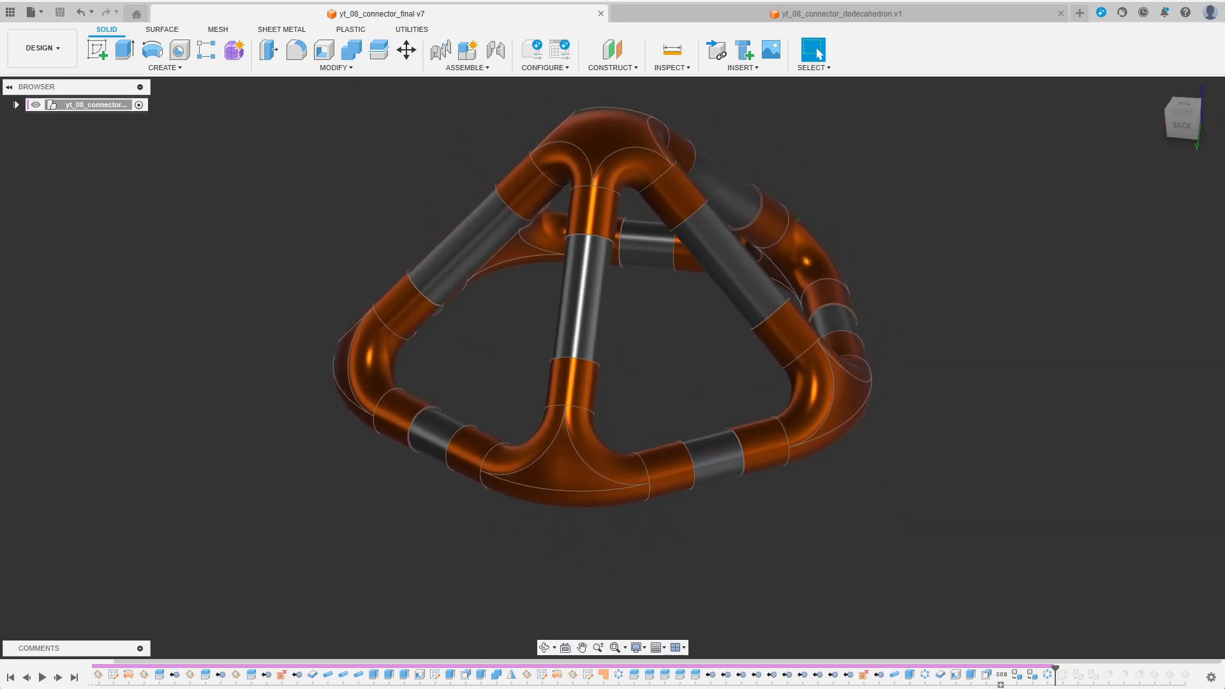
- Orbit around the finished pyramid frame of orange connectors and grey tubes
left_click_drag(611, 336, 673, 313)
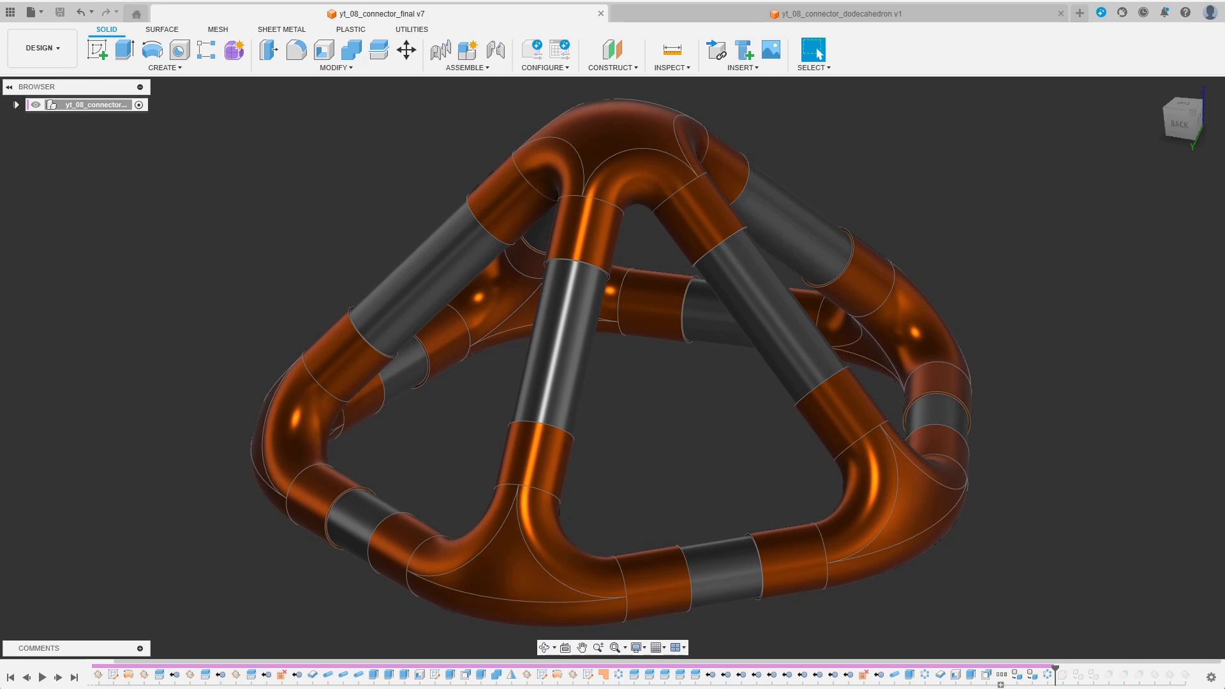